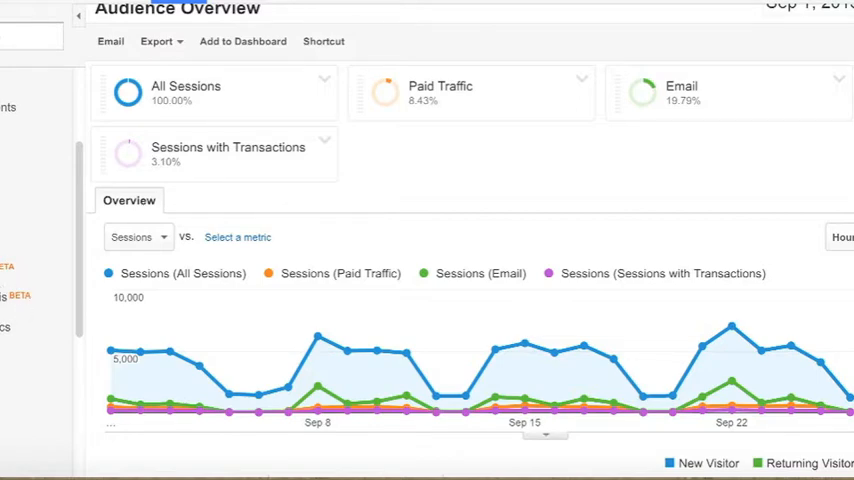
pyautogui.moveTo(24, 312)
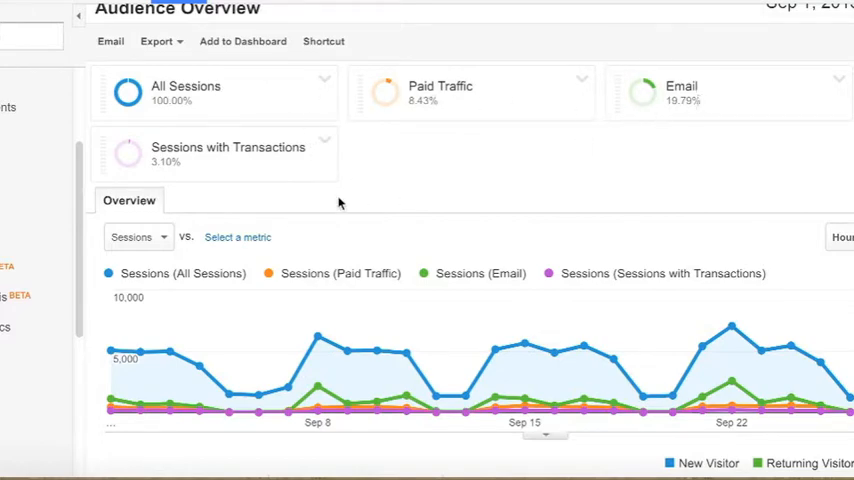
pyautogui.moveTo(240, 156)
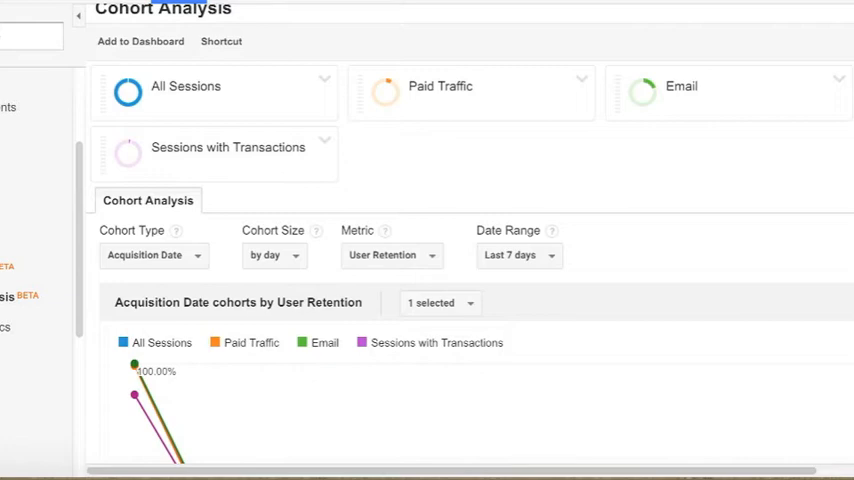
pyautogui.moveTo(146, 460)
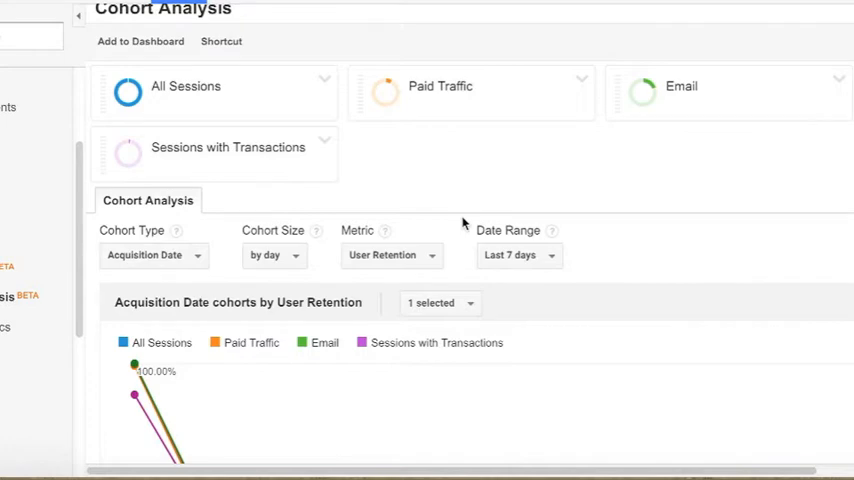
pyautogui.moveTo(466, 312)
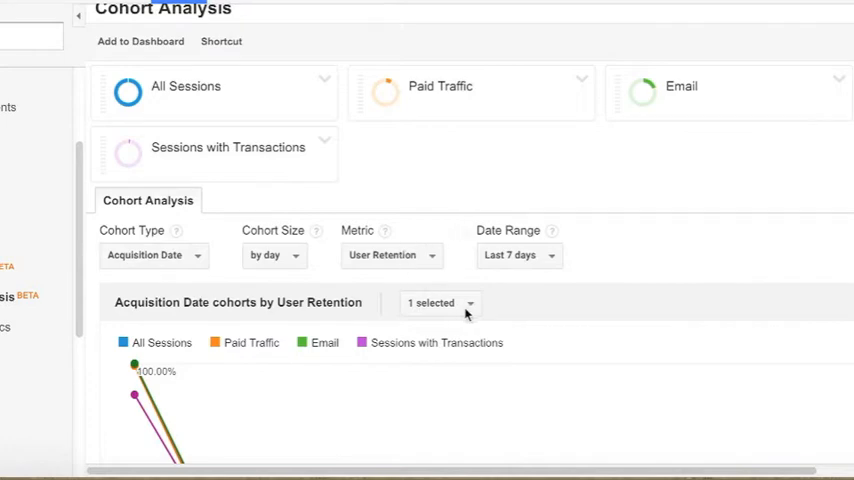
pyautogui.click(440, 304)
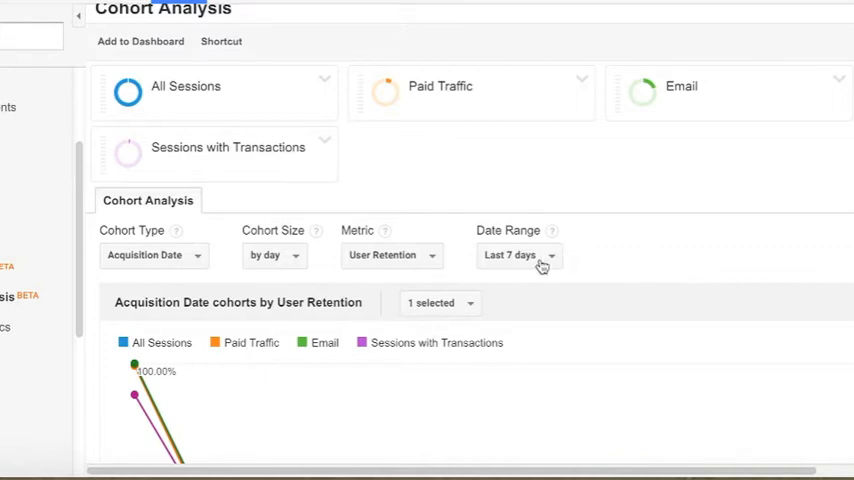
pyautogui.click(392, 256)
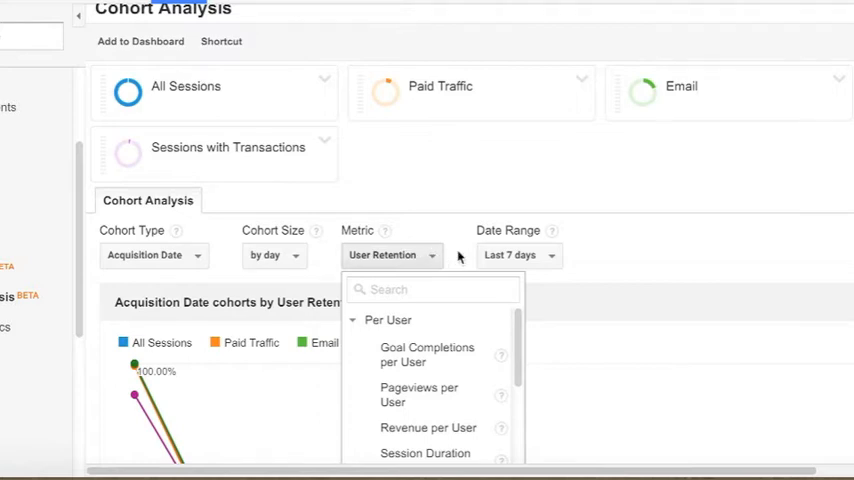
pyautogui.click(274, 256)
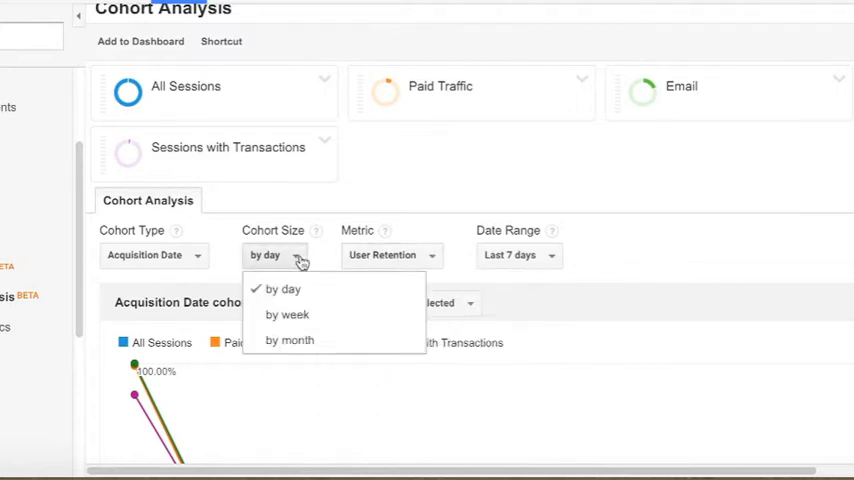
pyautogui.moveTo(636, 264)
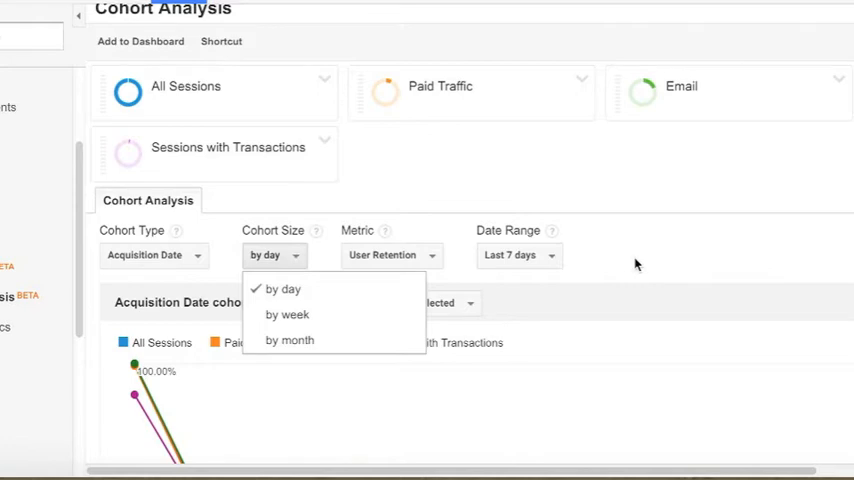
pyautogui.click(156, 256)
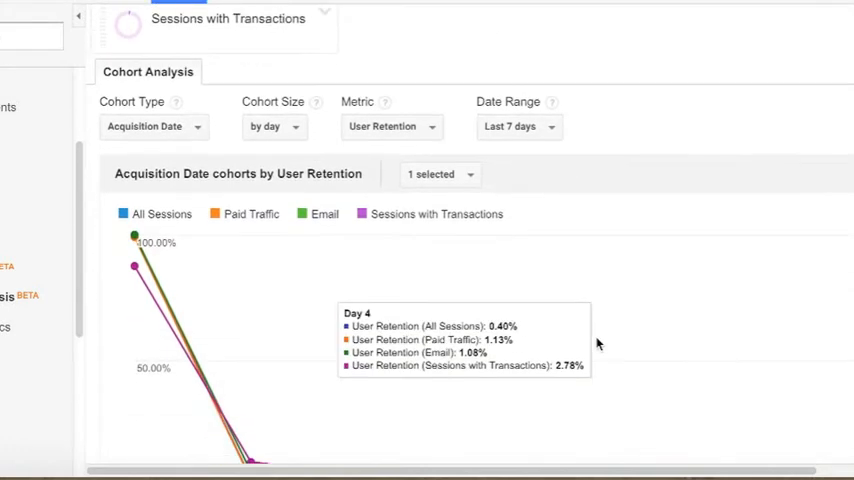
# Step: Scroll through the Oct 25–31 daily cohort retention table
pyautogui.scroll(-3)
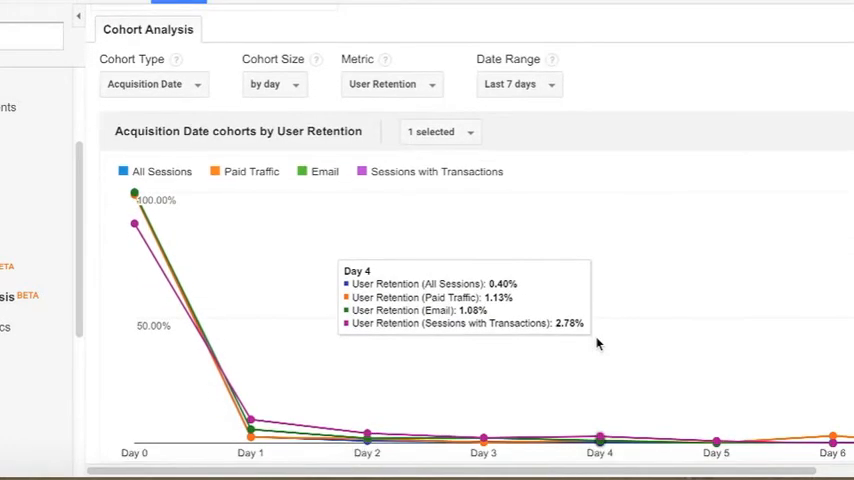
pyautogui.scroll(-3)
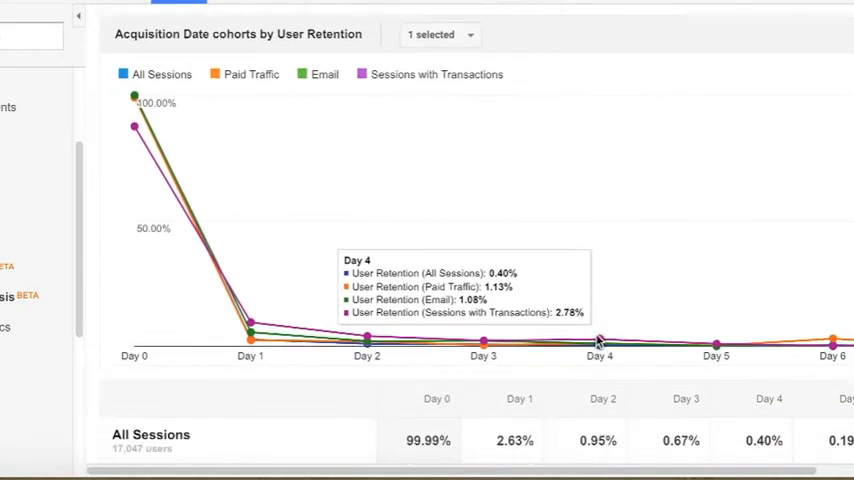
pyautogui.scroll(-3)
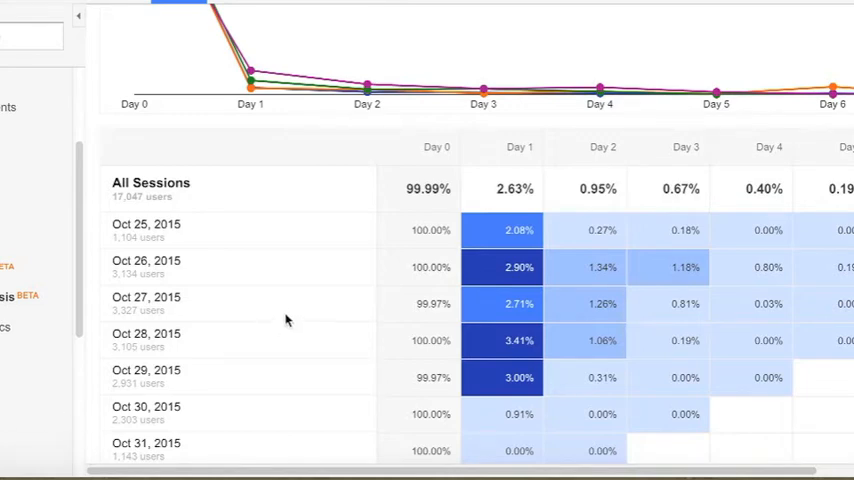
pyautogui.scroll(-3)
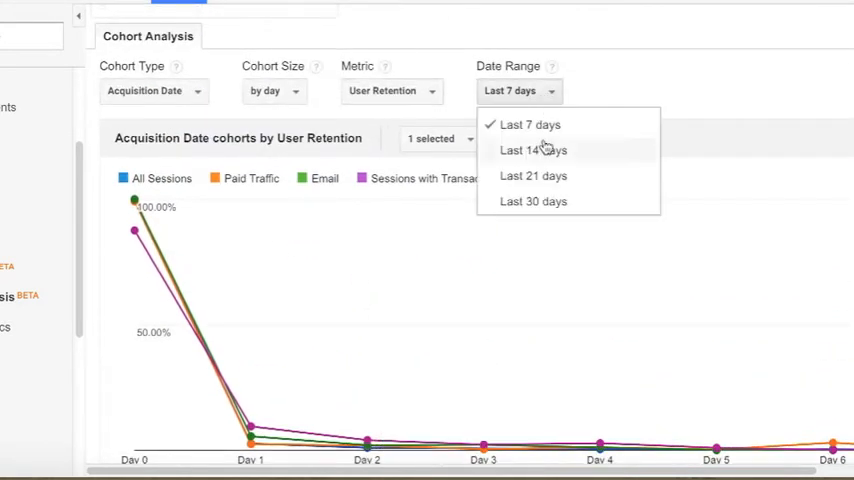
# Step: Set the cohort date range to Last 14 days, giving Oct 18–31 daily cohorts
pyautogui.click(532, 150)
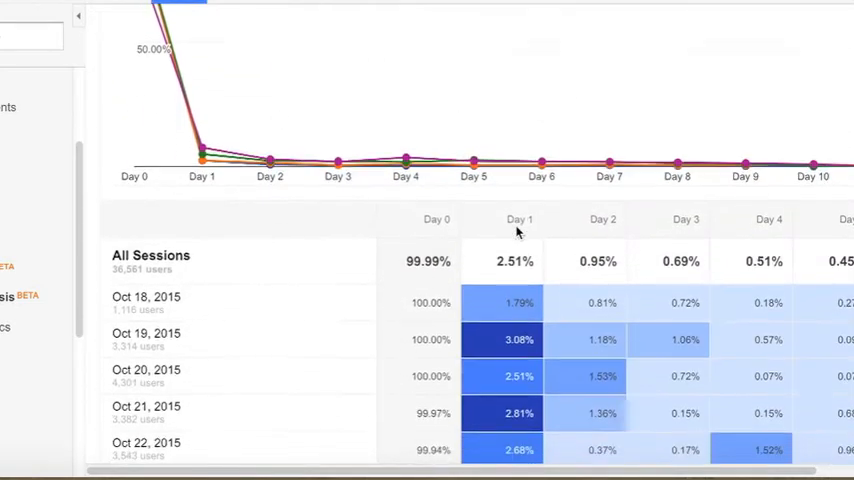
pyautogui.scroll(-3)
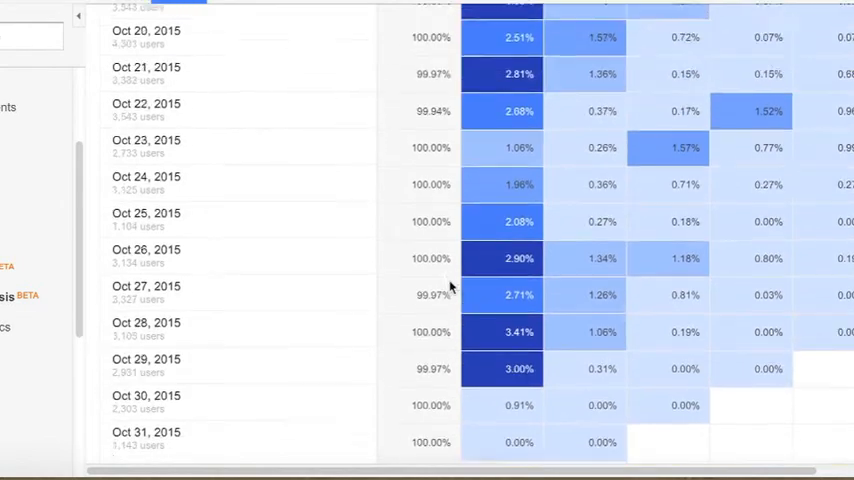
pyautogui.scroll(3)
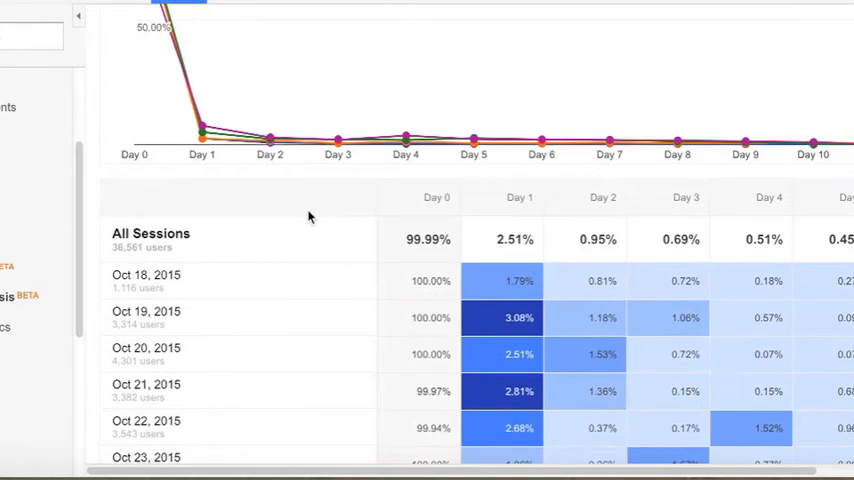
pyautogui.moveTo(204, 224)
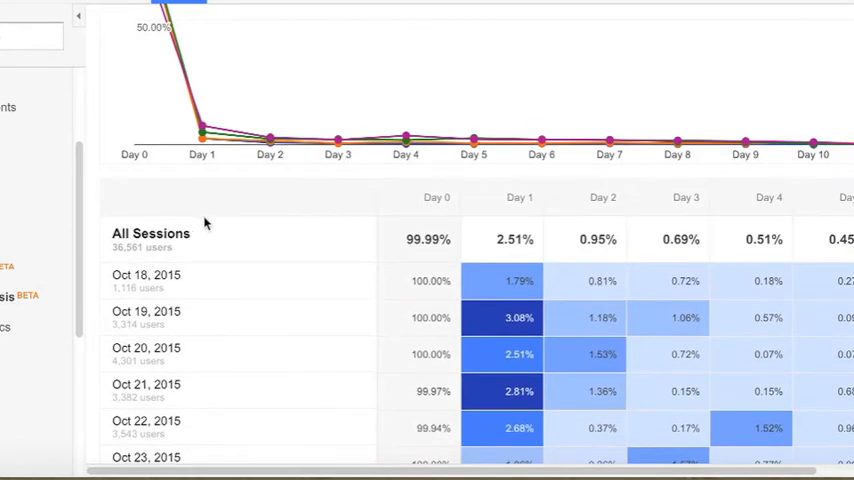
pyautogui.scroll(-3)
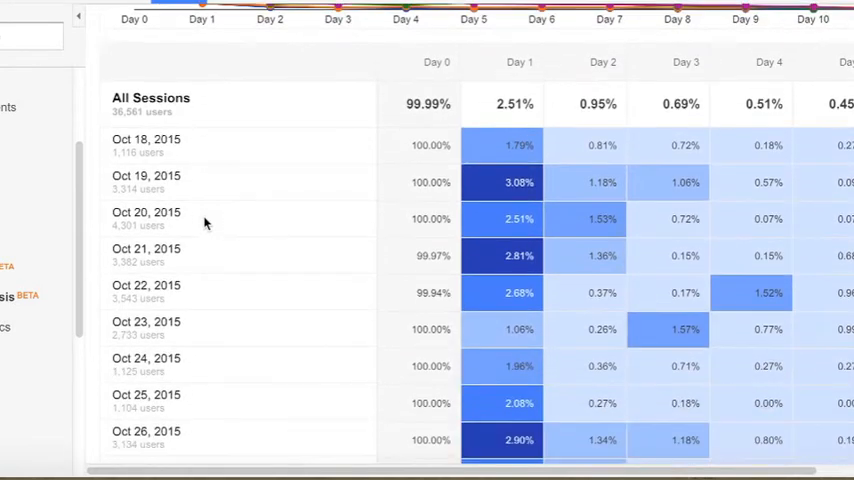
pyautogui.scroll(-3)
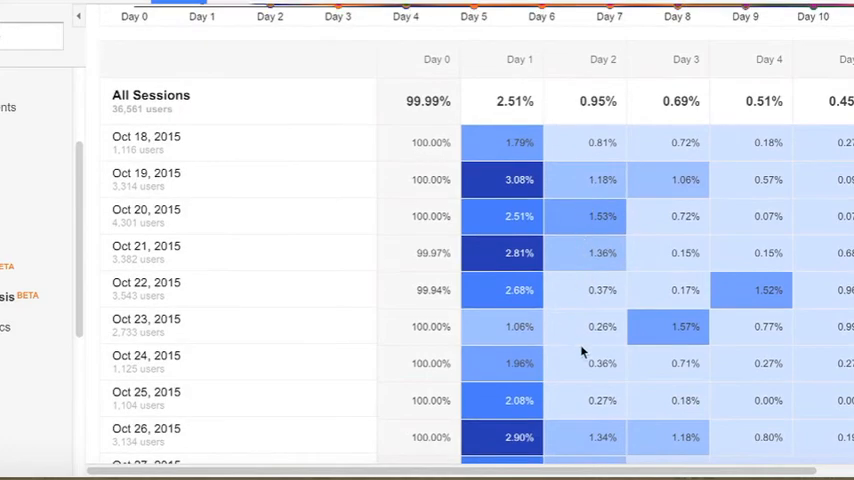
pyautogui.scroll(-3)
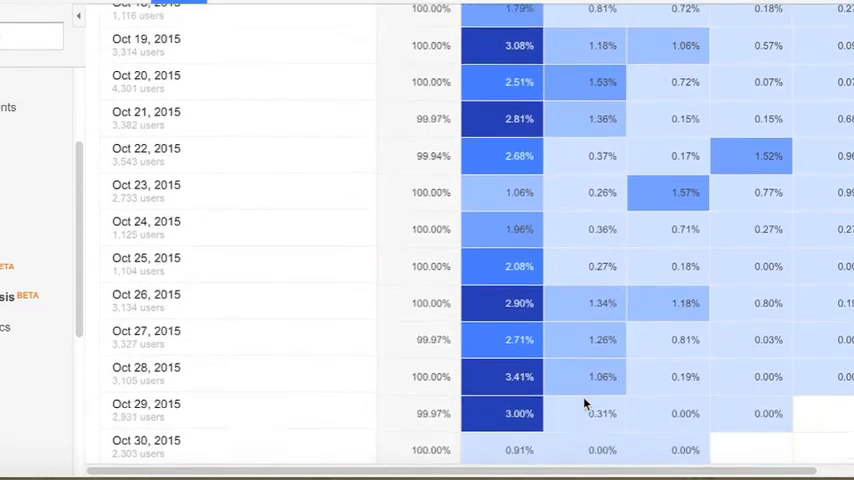
pyautogui.scroll(-3)
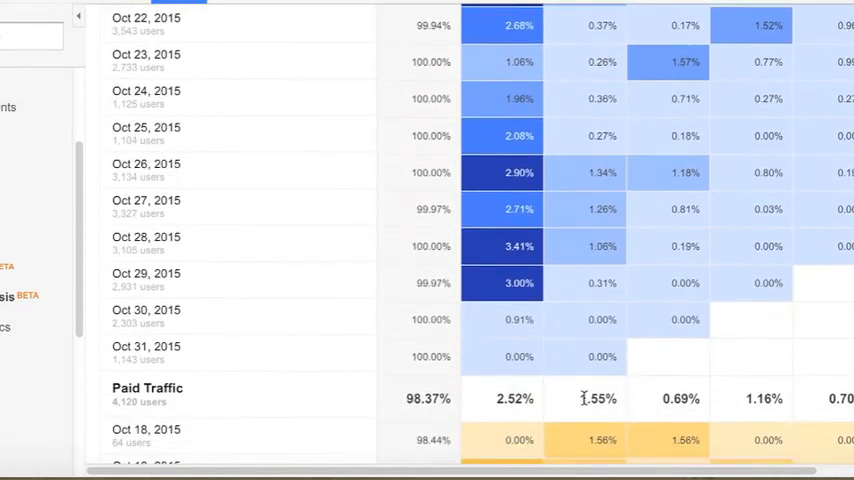
pyautogui.scroll(-3)
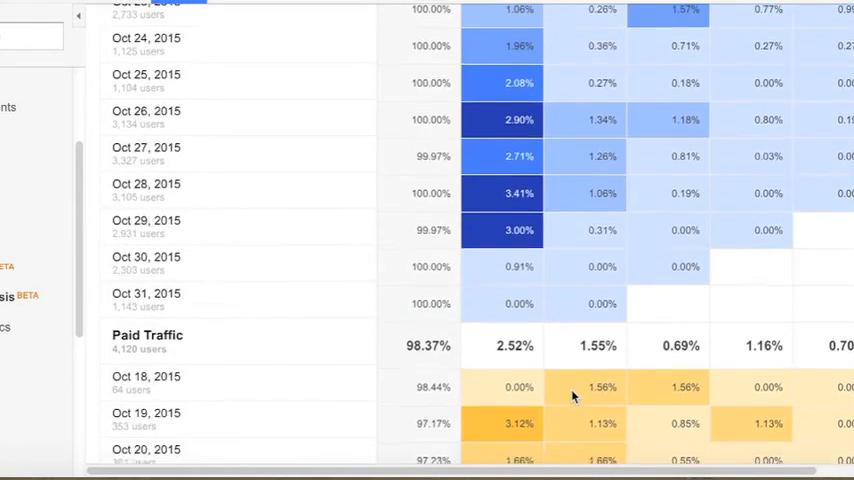
pyautogui.scroll(-3)
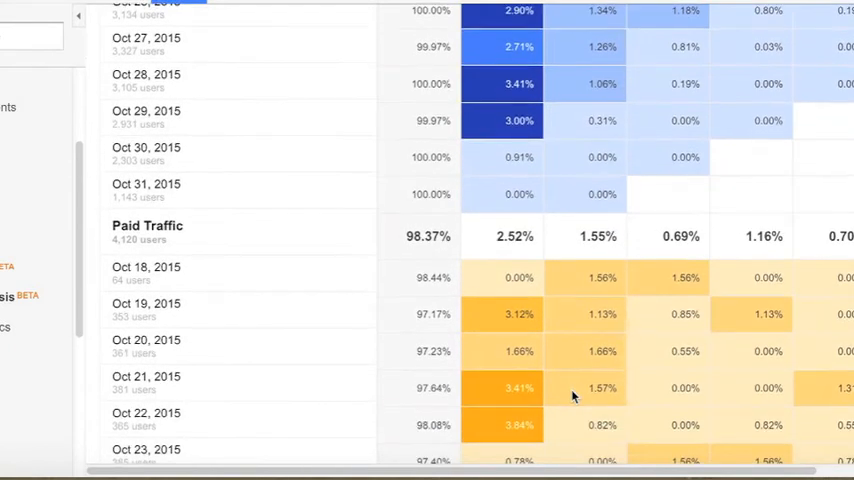
pyautogui.scroll(3)
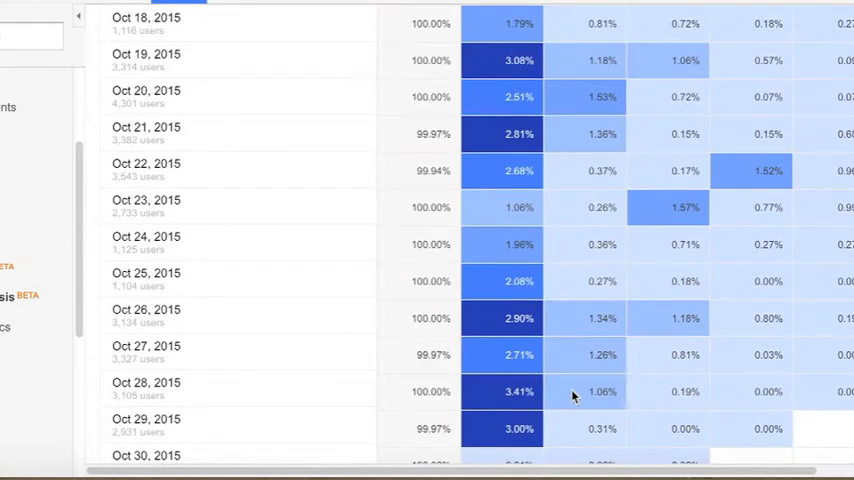
pyautogui.scroll(-3)
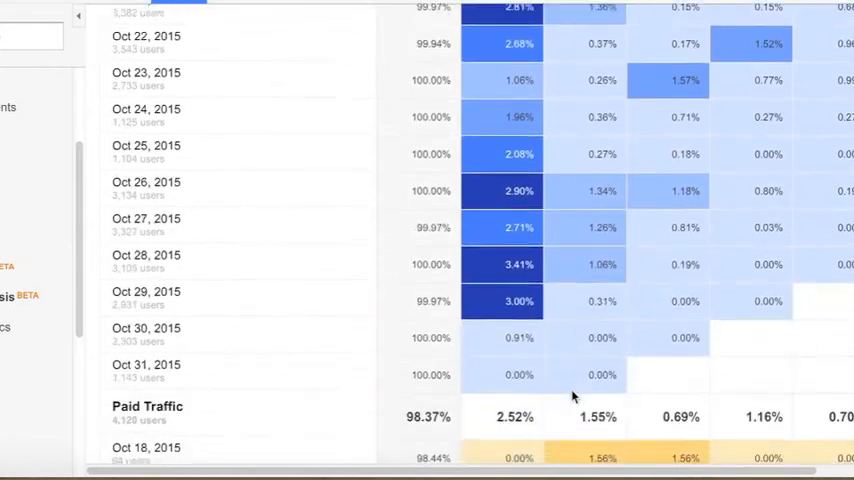
pyautogui.scroll(-3)
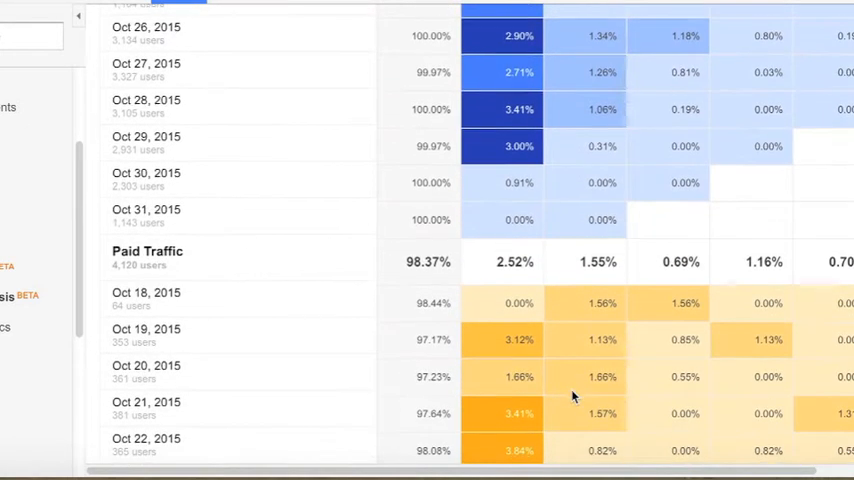
pyautogui.scroll(-3)
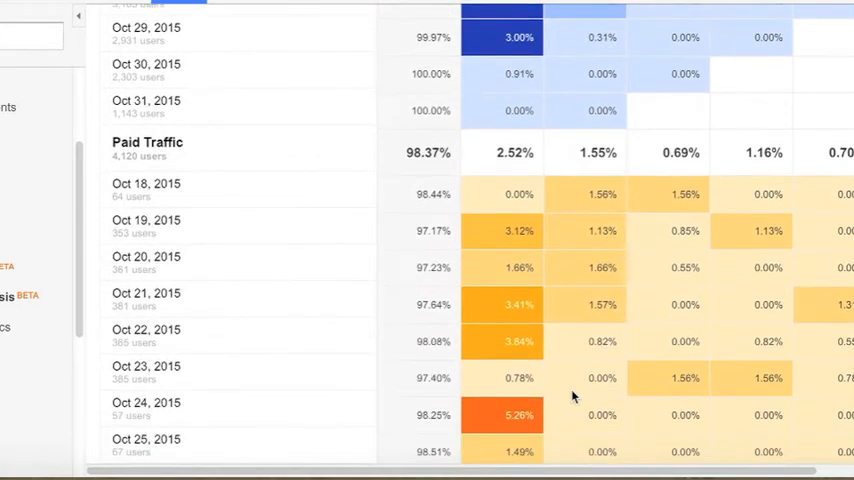
pyautogui.scroll(-3)
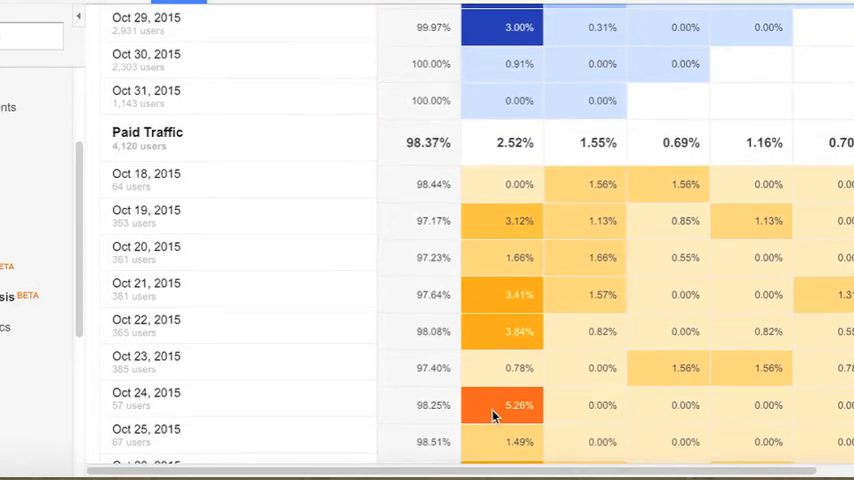
pyautogui.scroll(-3)
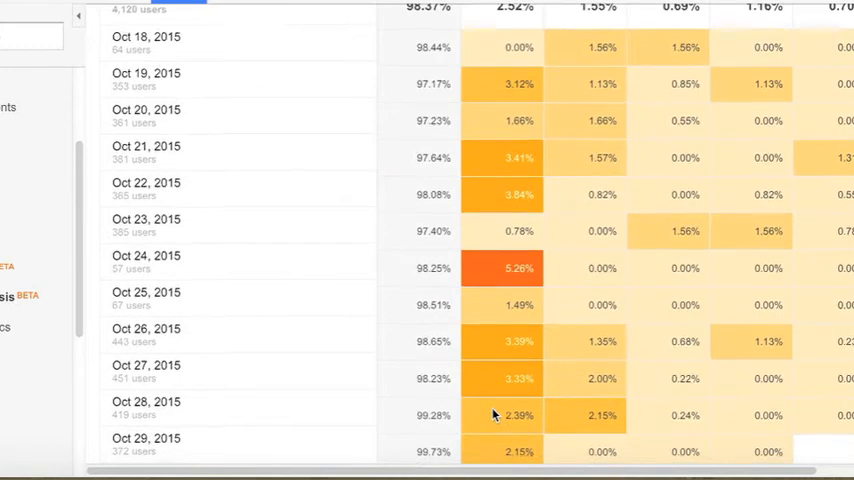
pyautogui.scroll(-3)
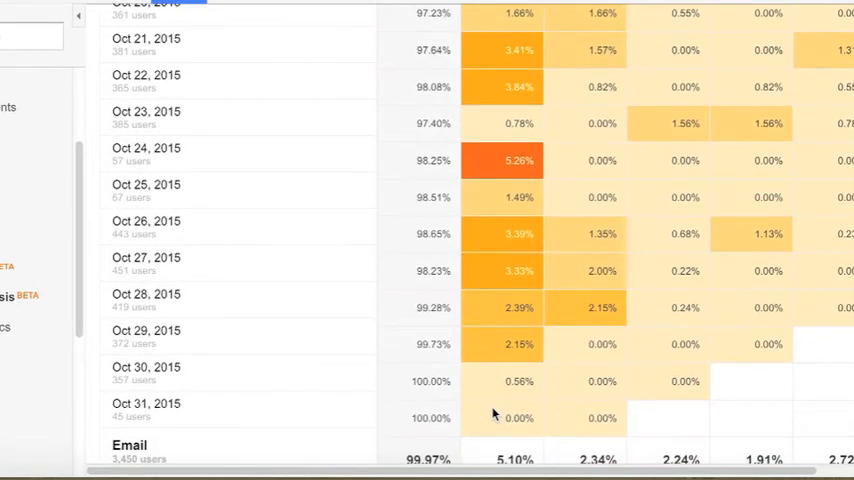
pyautogui.scroll(-3)
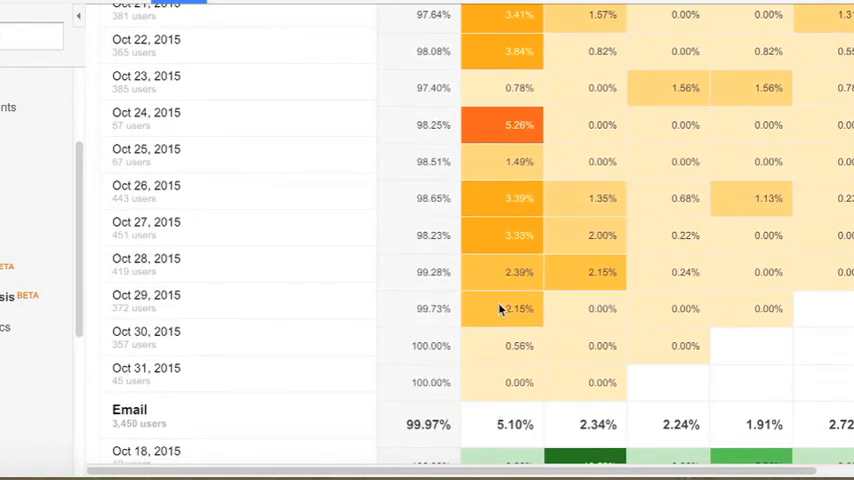
pyautogui.moveTo(530, 344)
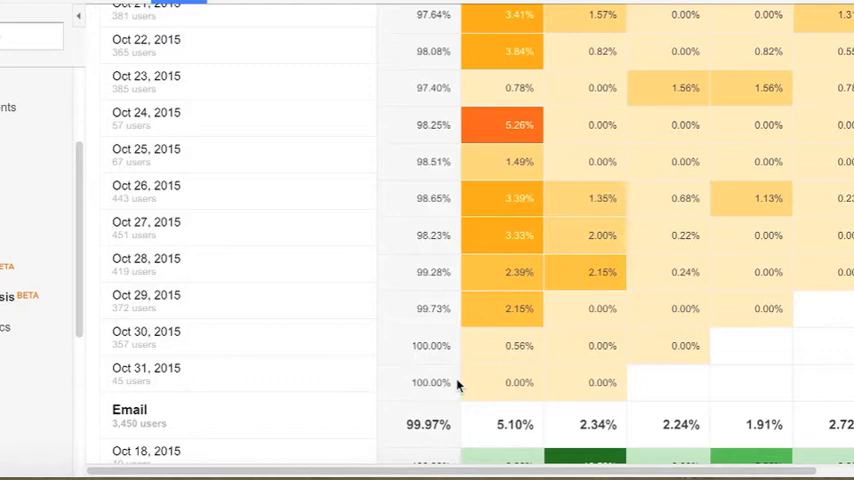
pyautogui.moveTo(584, 140)
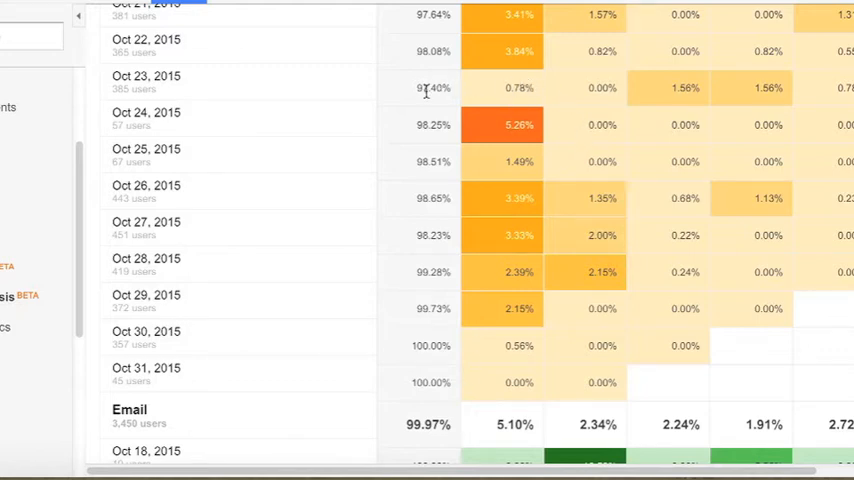
pyautogui.moveTo(504, 96)
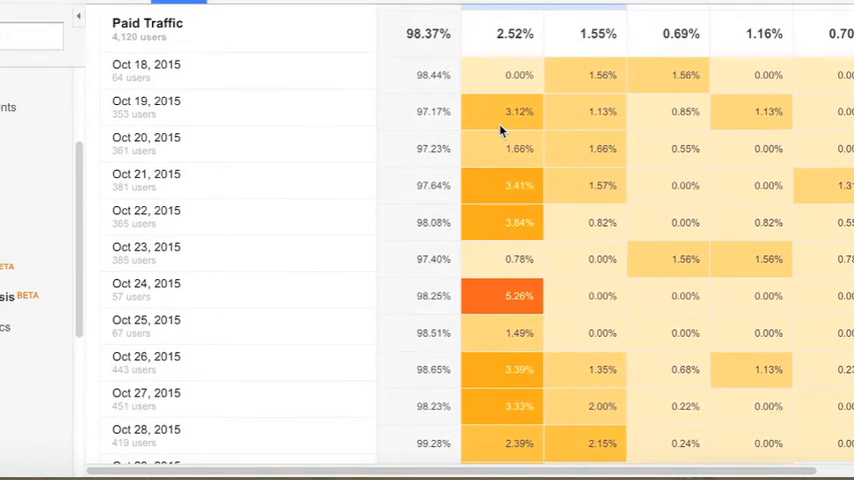
pyautogui.scroll(-3)
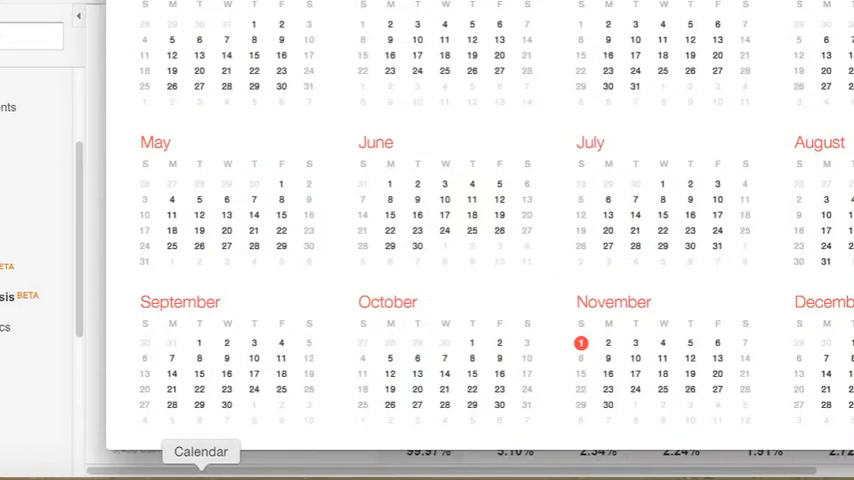
pyautogui.moveTo(536, 348)
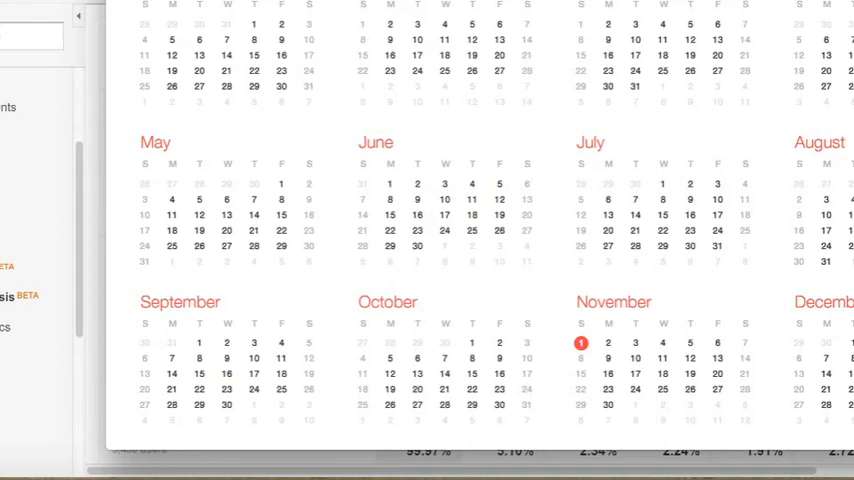
pyautogui.moveTo(200, 452)
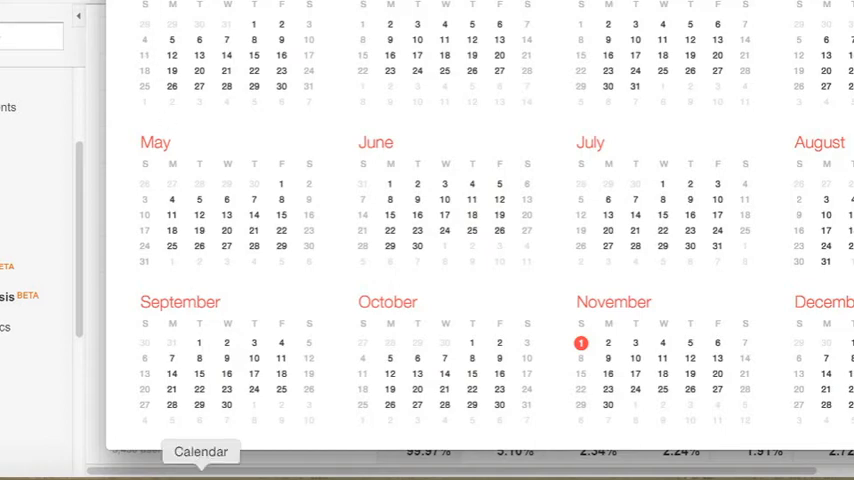
# Step: Open the Calendar app's context menu from the Dock to view the year calendar
pyautogui.rightClick(200, 452)
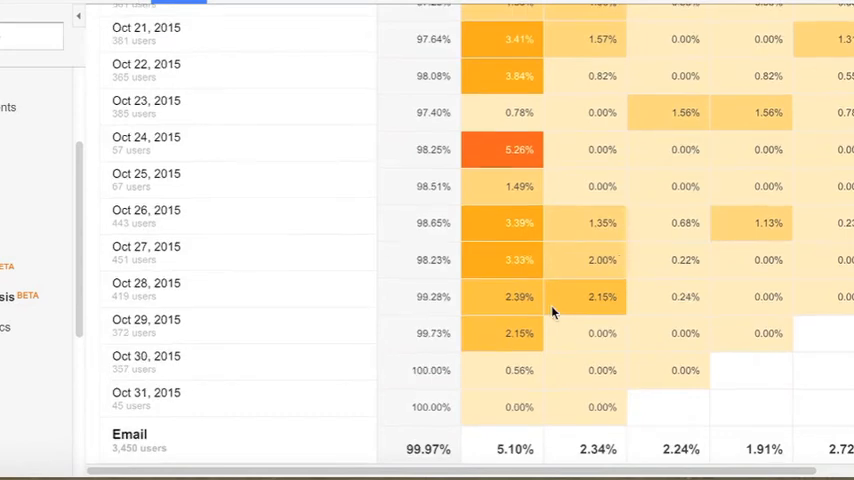
pyautogui.scroll(-3)
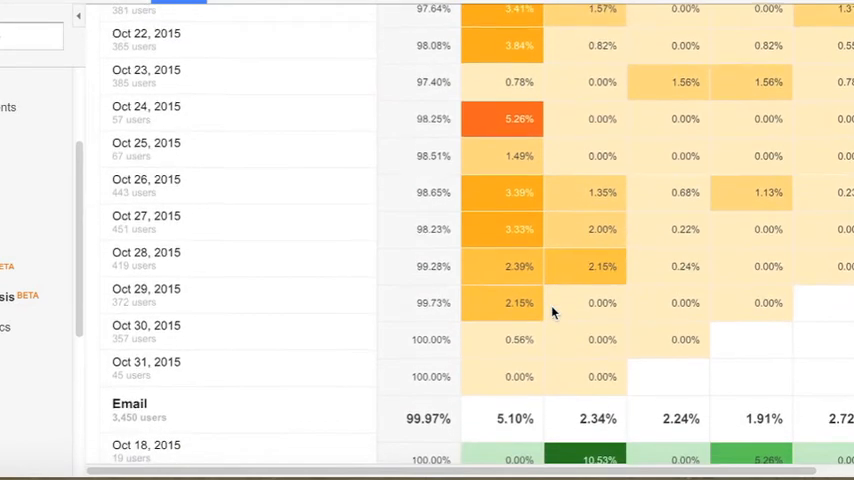
pyautogui.scroll(-3)
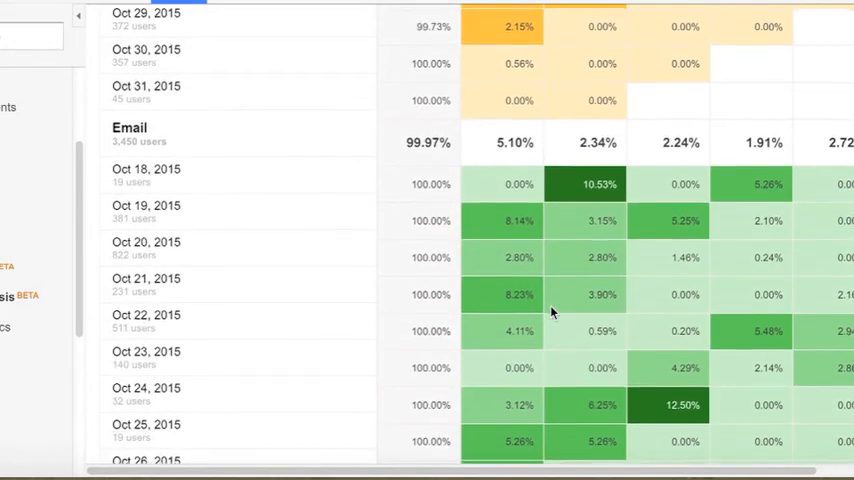
pyautogui.scroll(-3)
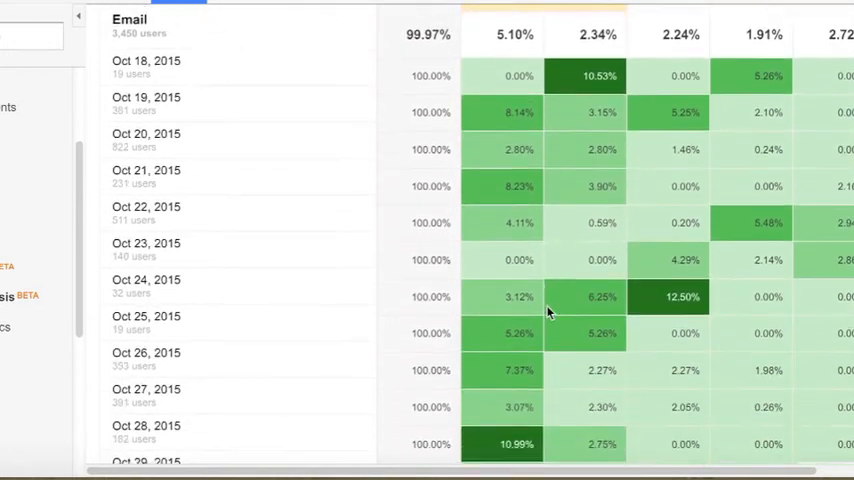
pyautogui.scroll(-3)
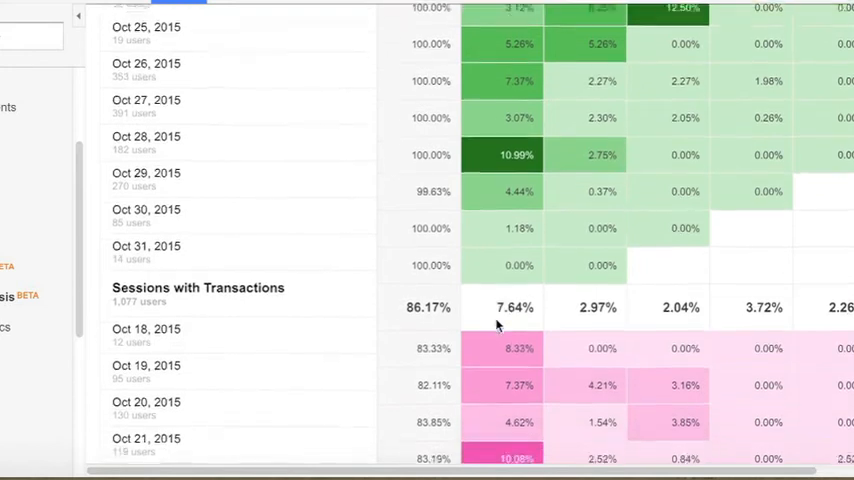
pyautogui.scroll(-3)
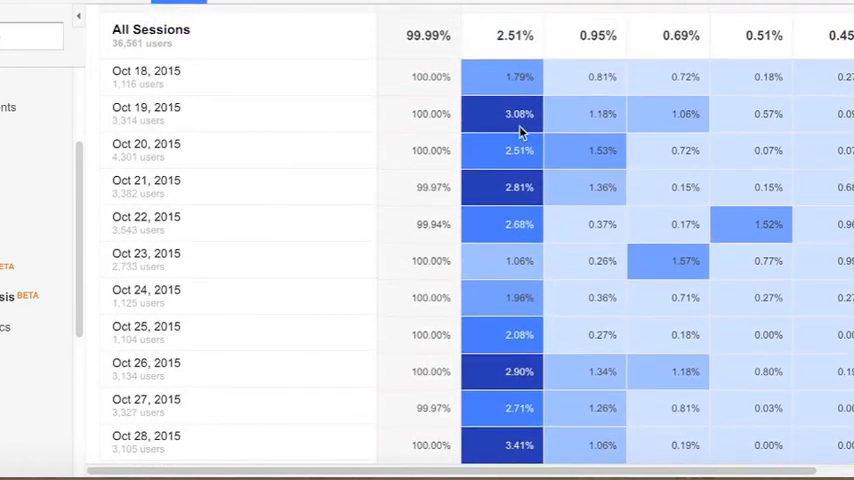
pyautogui.scroll(-3)
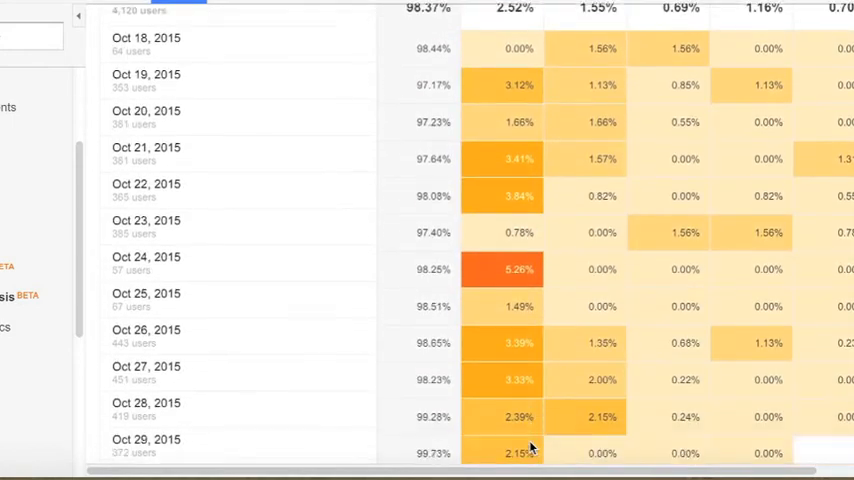
pyautogui.scroll(-3)
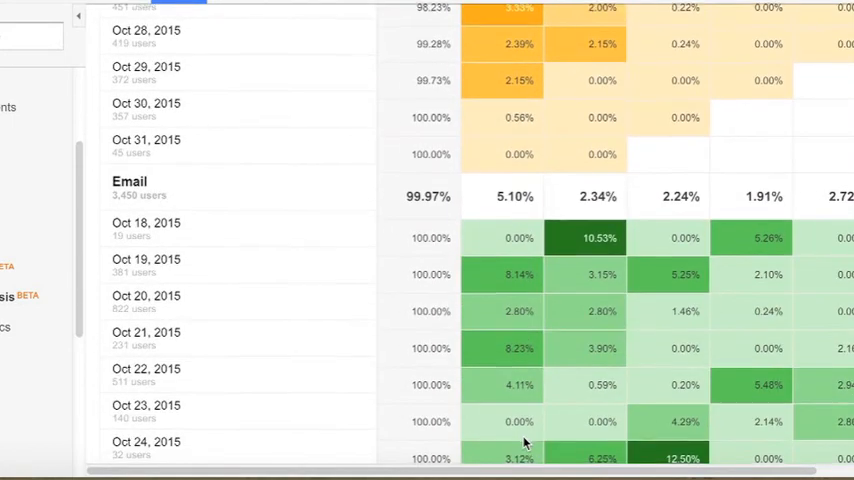
pyautogui.scroll(-3)
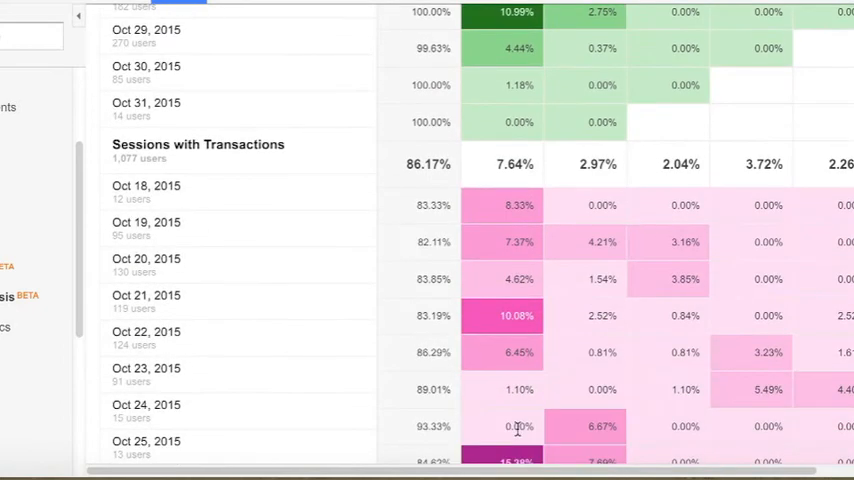
pyautogui.scroll(-3)
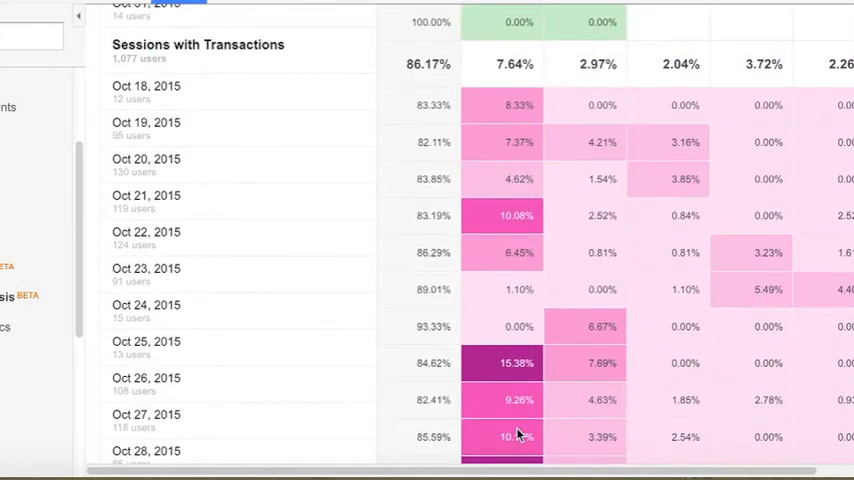
pyautogui.scroll(-3)
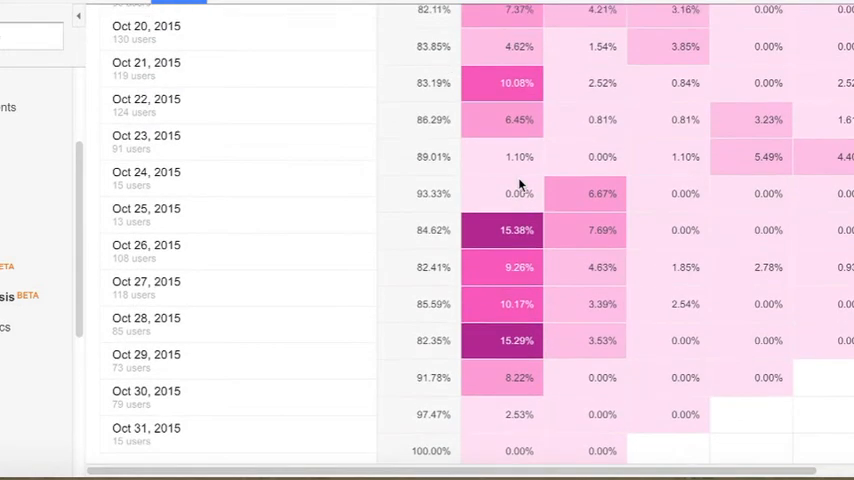
pyautogui.scroll(-3)
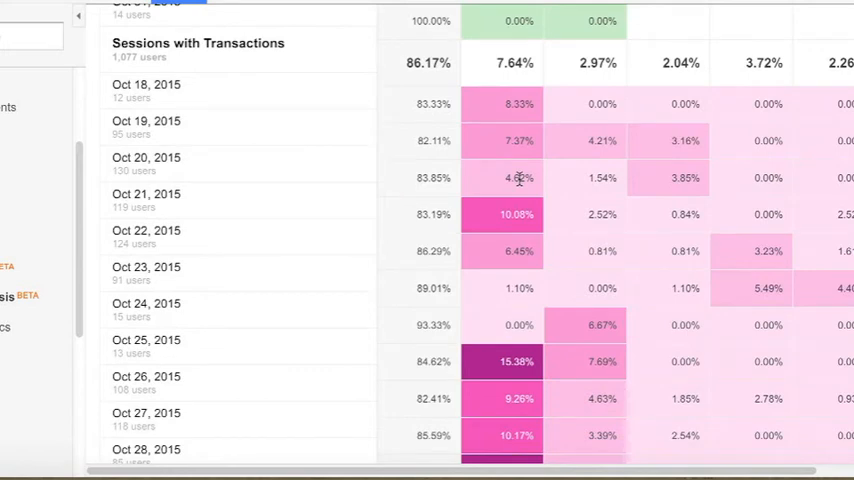
pyautogui.moveTo(378, 126)
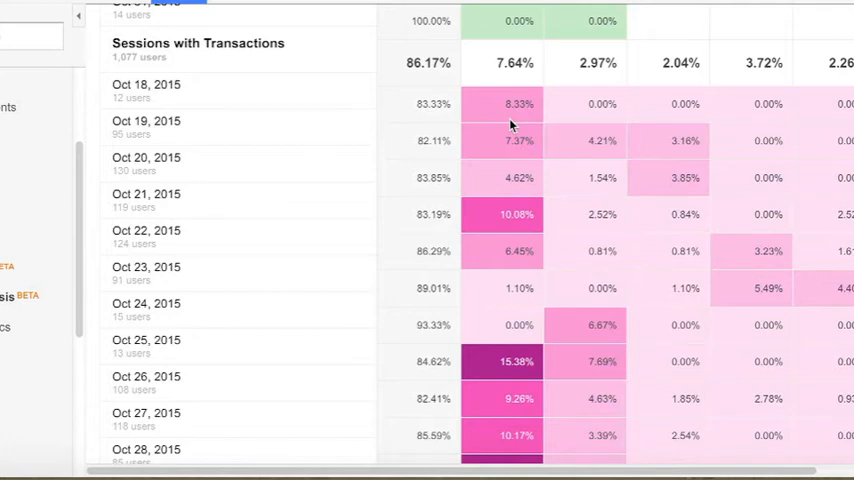
pyautogui.scroll(-3)
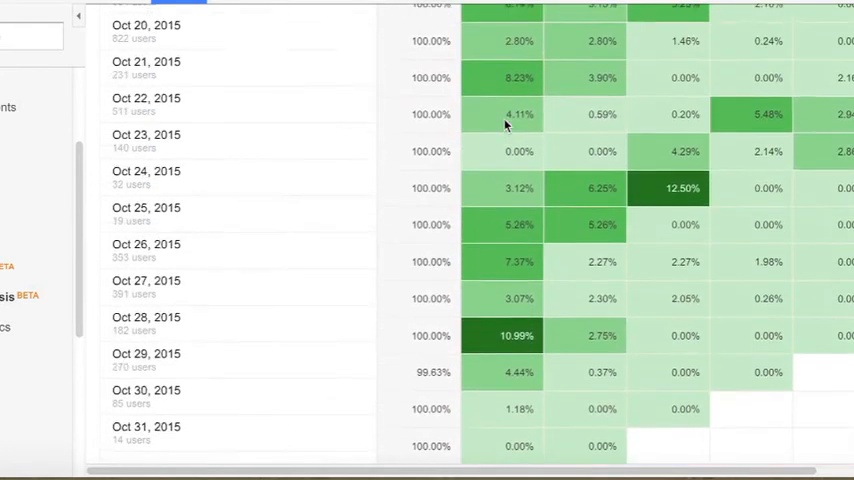
pyautogui.scroll(-3)
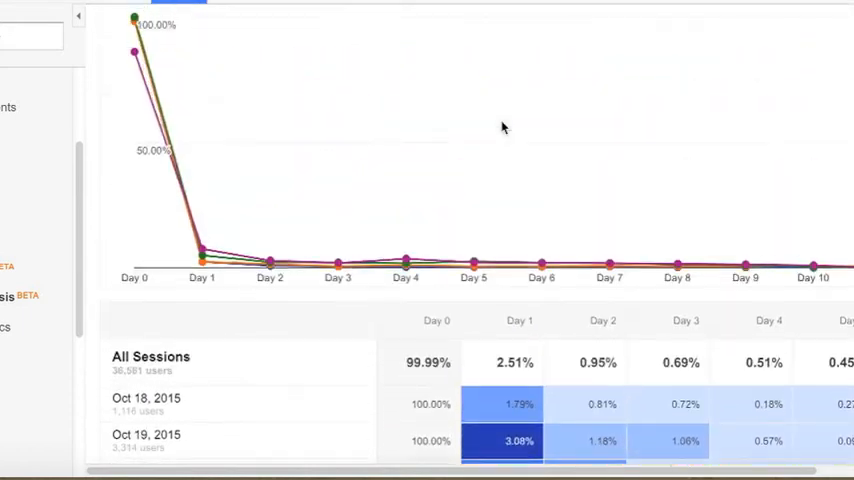
# Step: Set the cohort metric to Session Duration under Total and review the per-day totals
pyautogui.scroll(3)
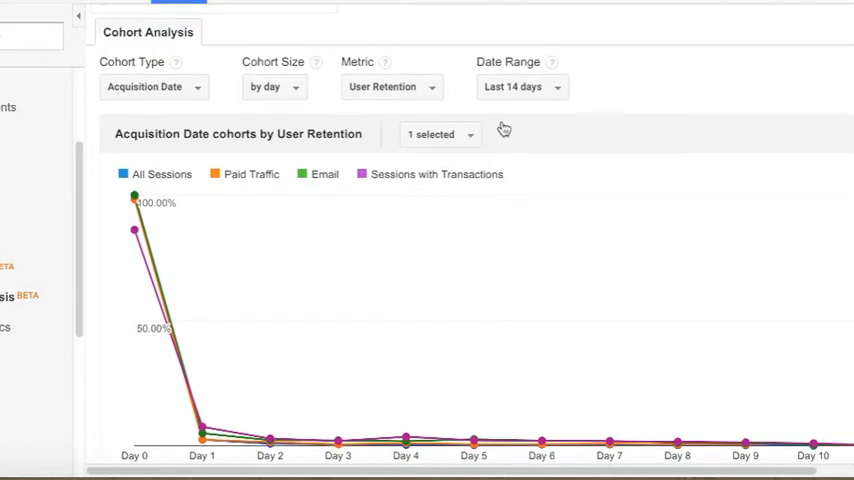
pyautogui.click(390, 88)
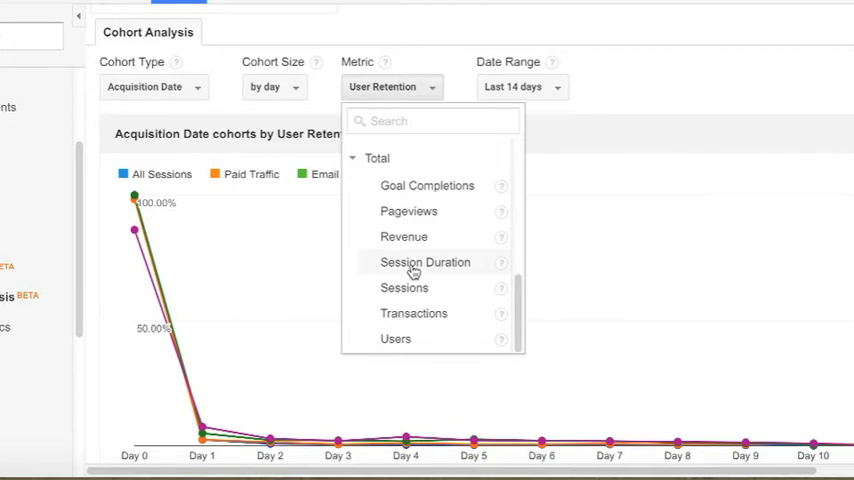
pyautogui.click(424, 262)
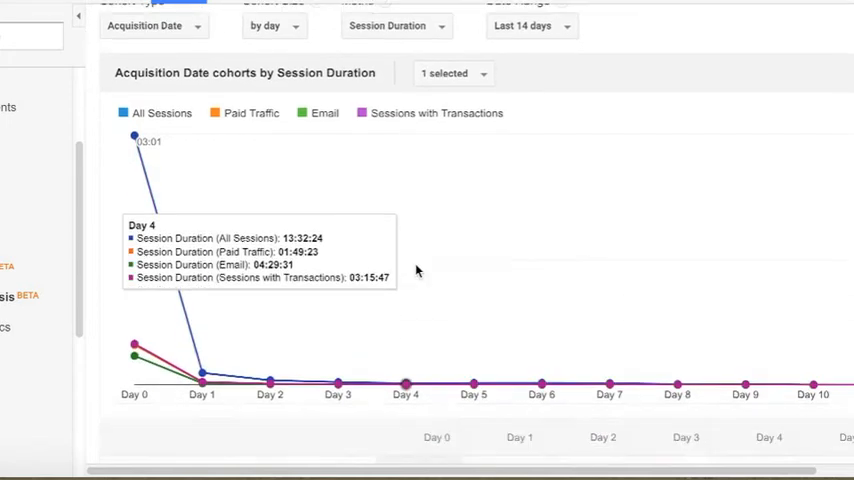
pyautogui.scroll(-3)
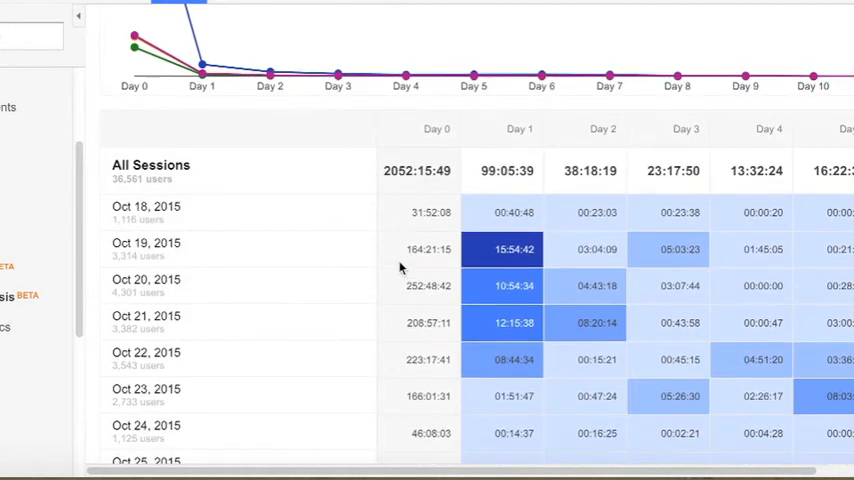
pyautogui.scroll(-3)
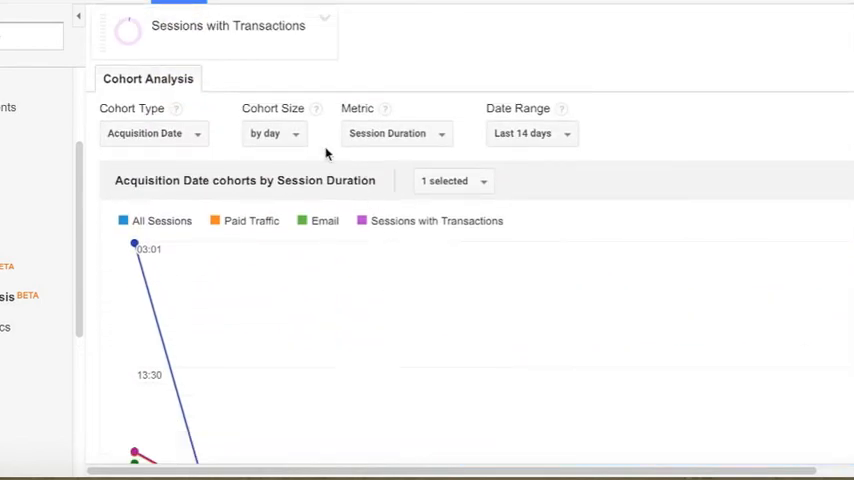
# Step: Set the cohort metric to Revenue per User under Per User
pyautogui.click(396, 132)
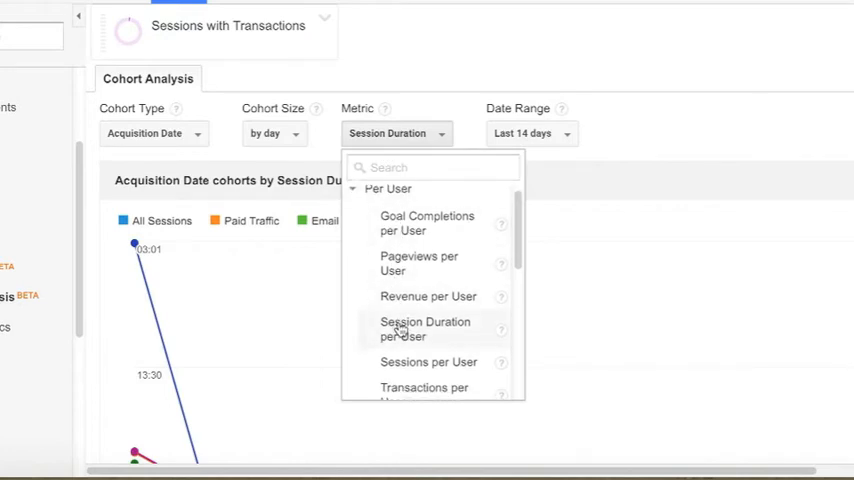
pyautogui.scroll(-3)
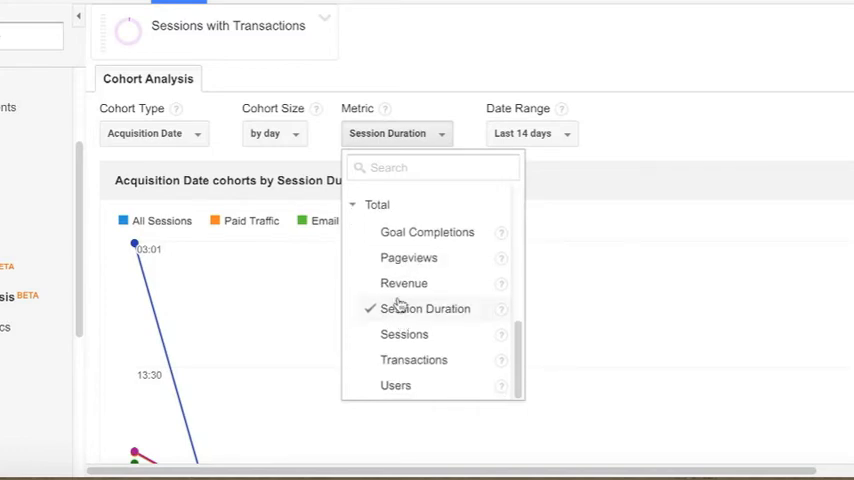
pyautogui.moveTo(414, 358)
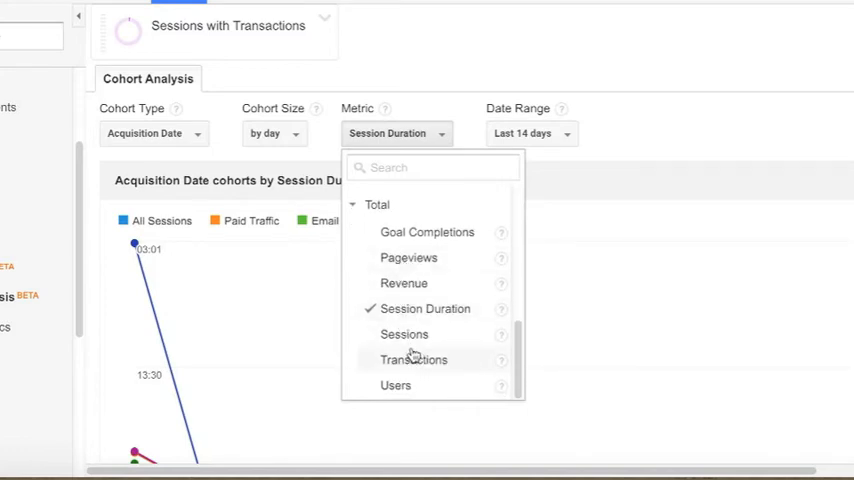
pyautogui.scroll(-3)
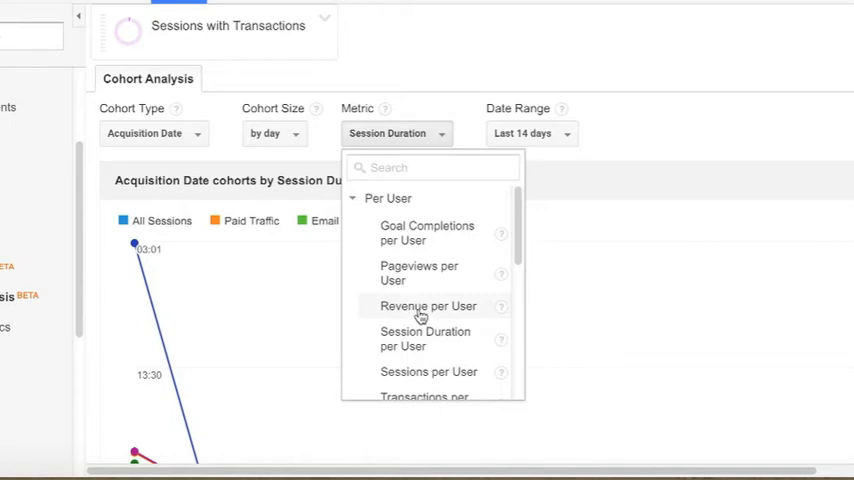
pyautogui.click(428, 306)
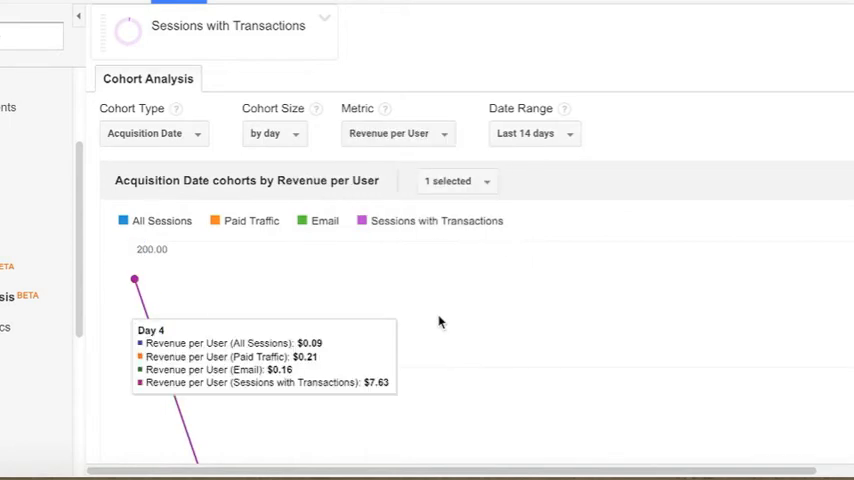
pyautogui.scroll(-3)
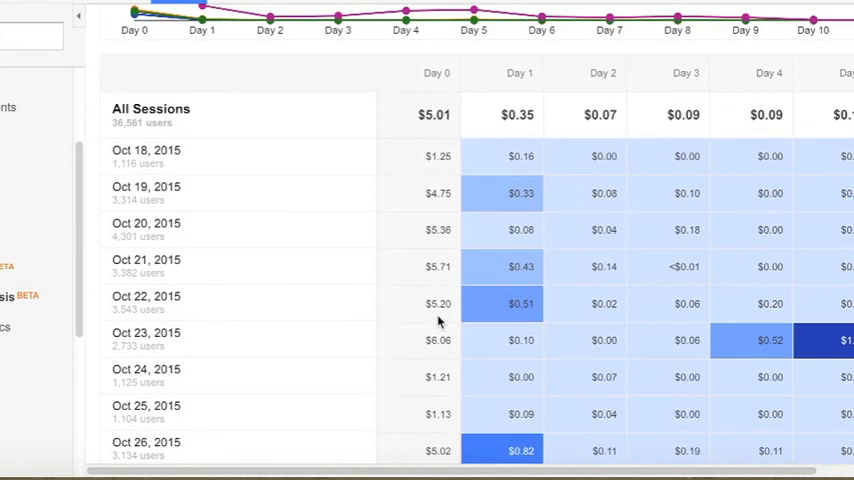
pyautogui.scroll(-3)
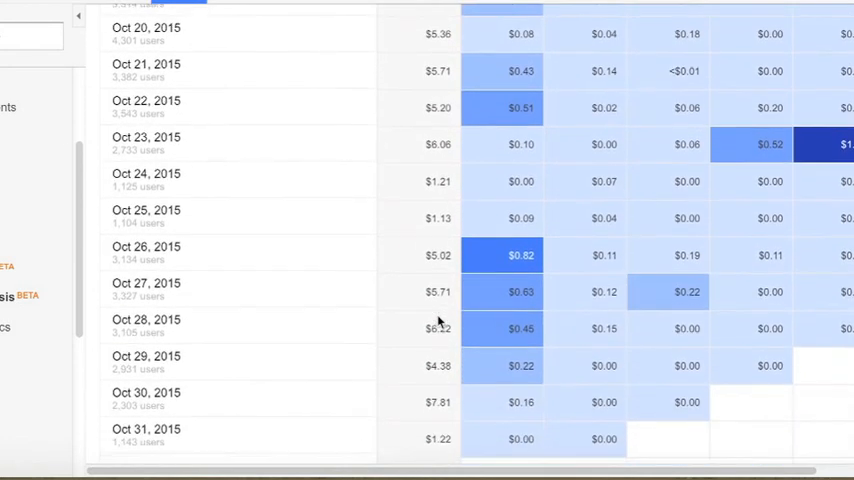
pyautogui.scroll(-3)
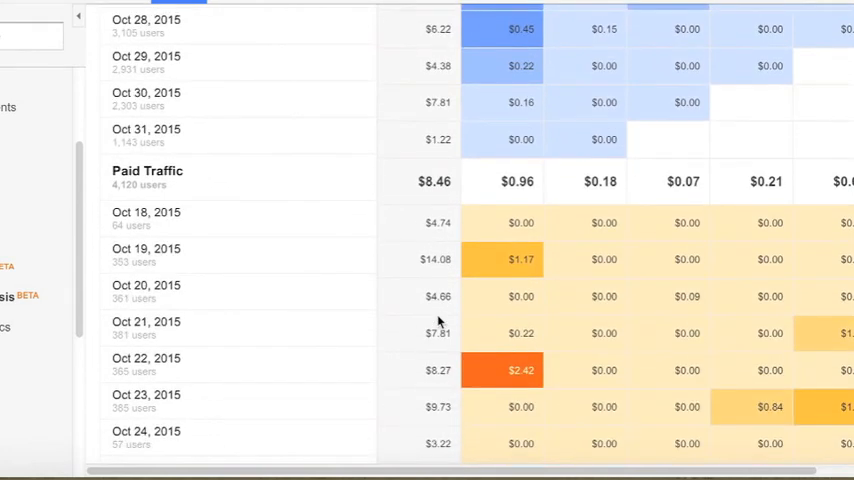
pyautogui.scroll(-3)
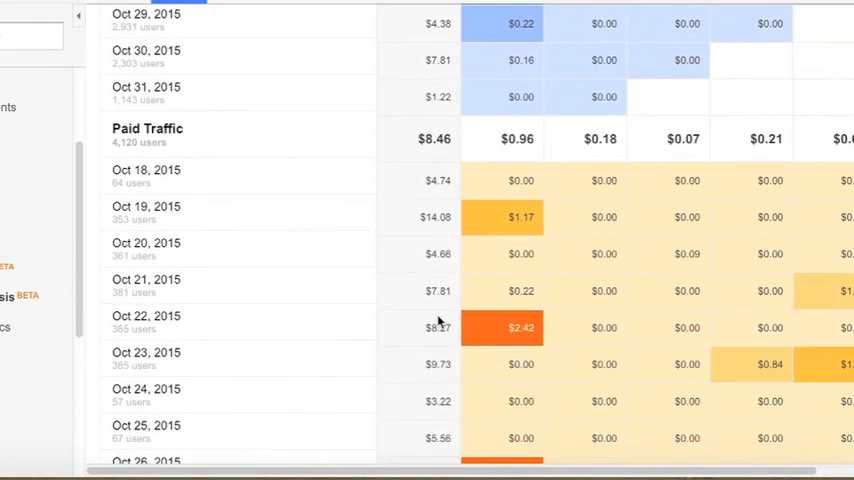
pyautogui.scroll(-3)
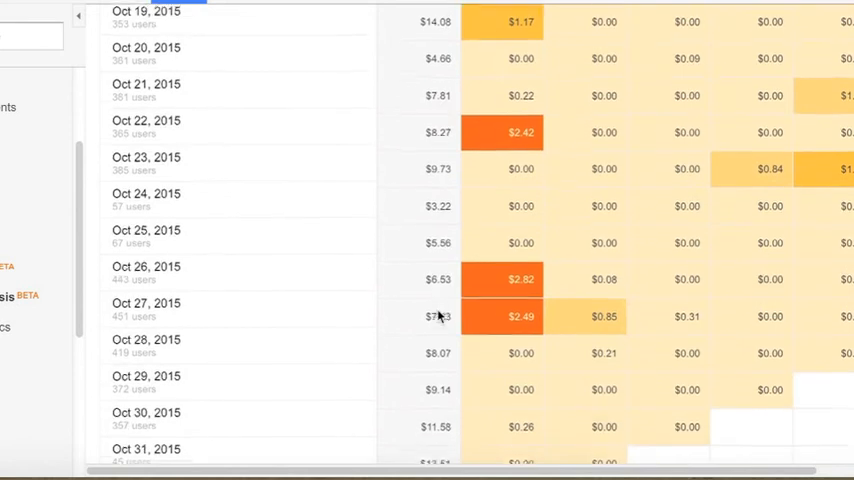
pyautogui.scroll(-3)
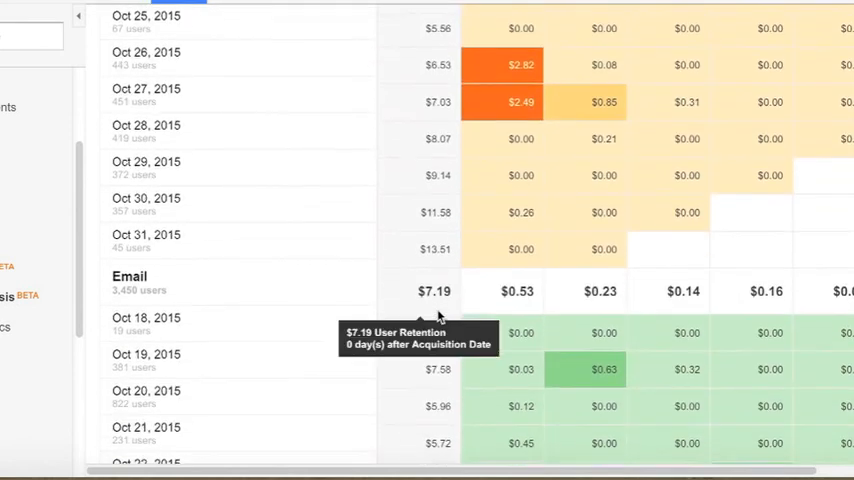
pyautogui.scroll(-3)
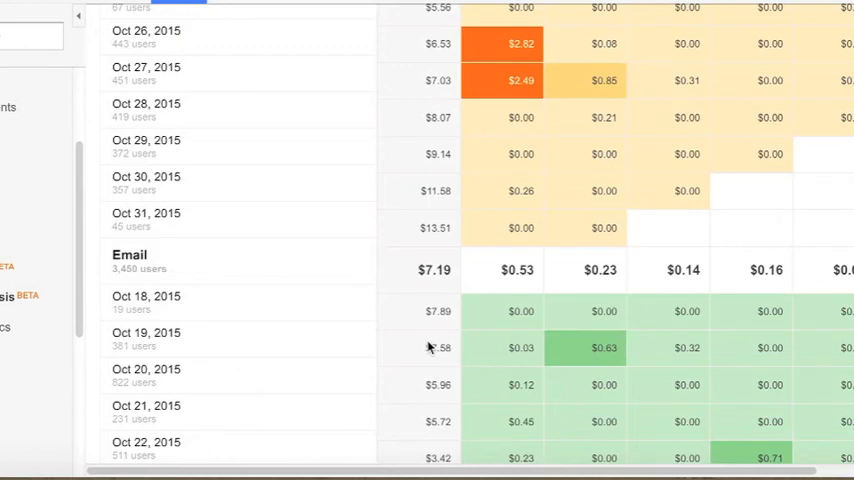
pyautogui.scroll(-3)
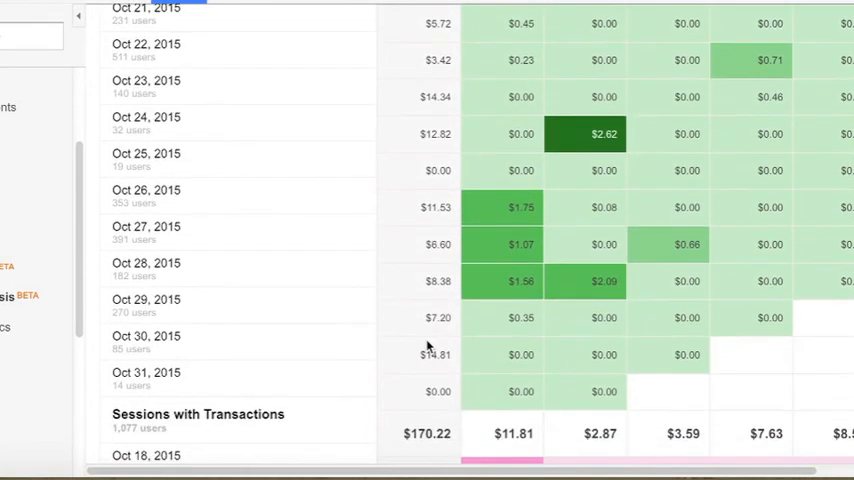
pyautogui.scroll(-3)
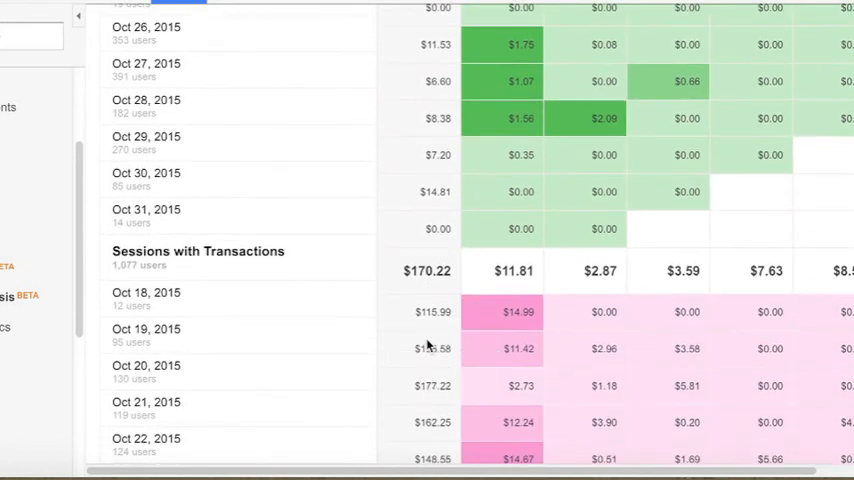
pyautogui.moveTo(428, 314)
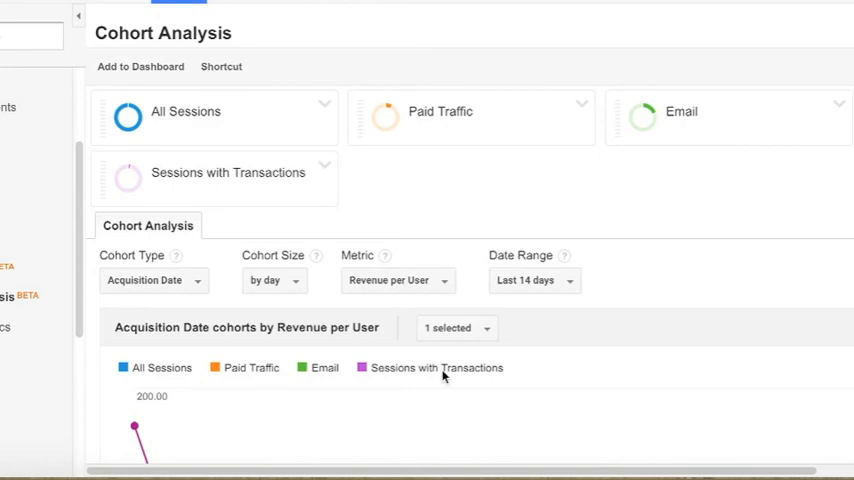
# Step: Set the cohort metric back to User Retention under Retention
pyautogui.scroll(-3)
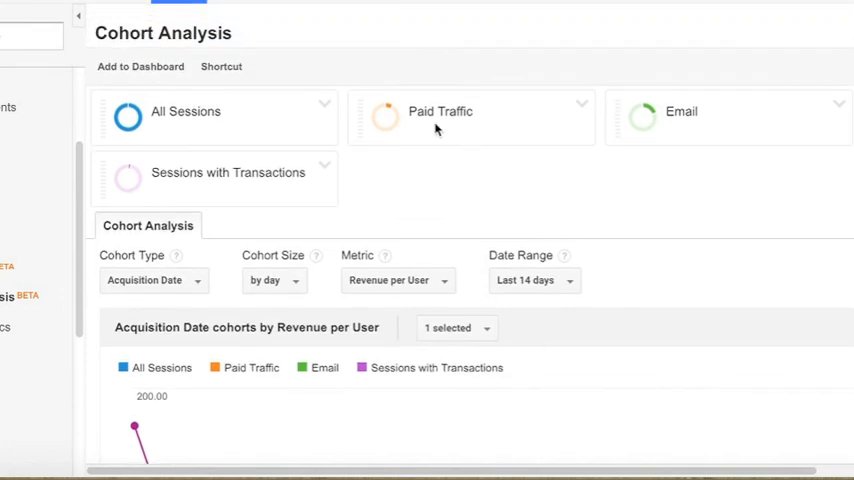
pyautogui.moveTo(420, 288)
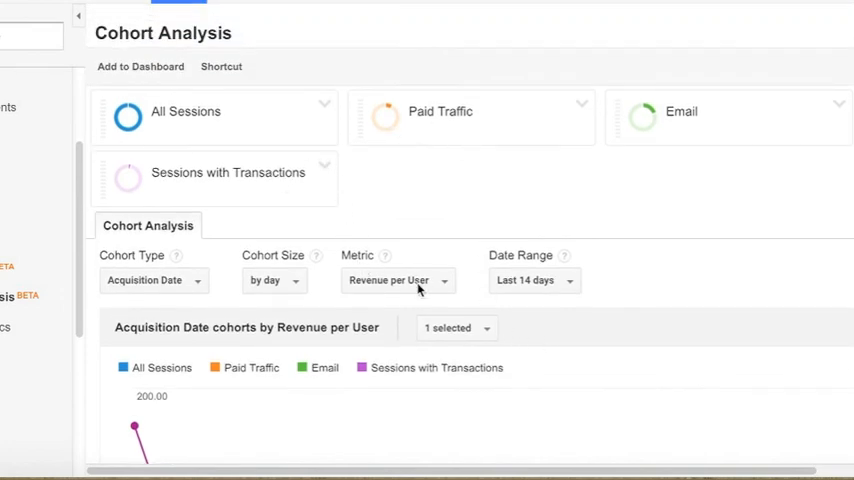
pyautogui.click(396, 280)
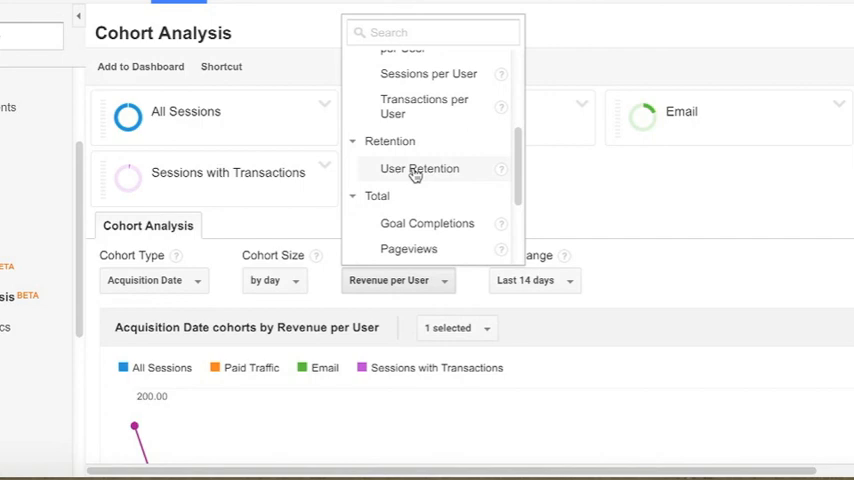
pyautogui.click(418, 168)
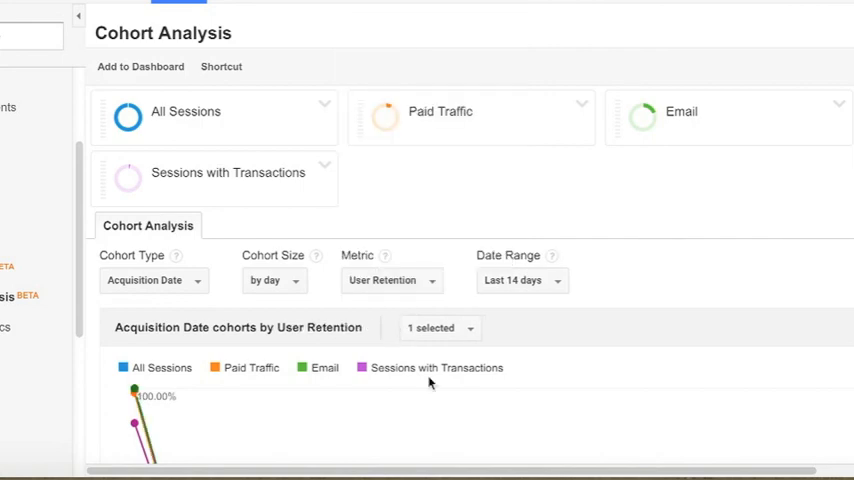
pyautogui.scroll(-3)
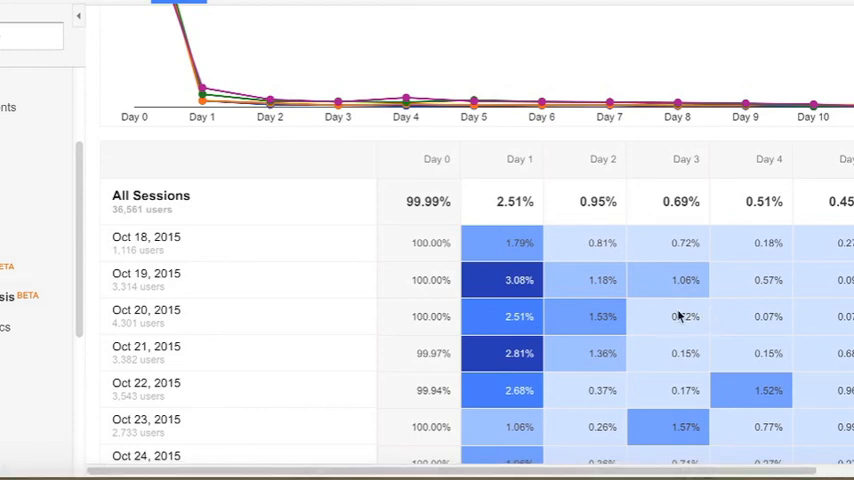
pyautogui.scroll(-3)
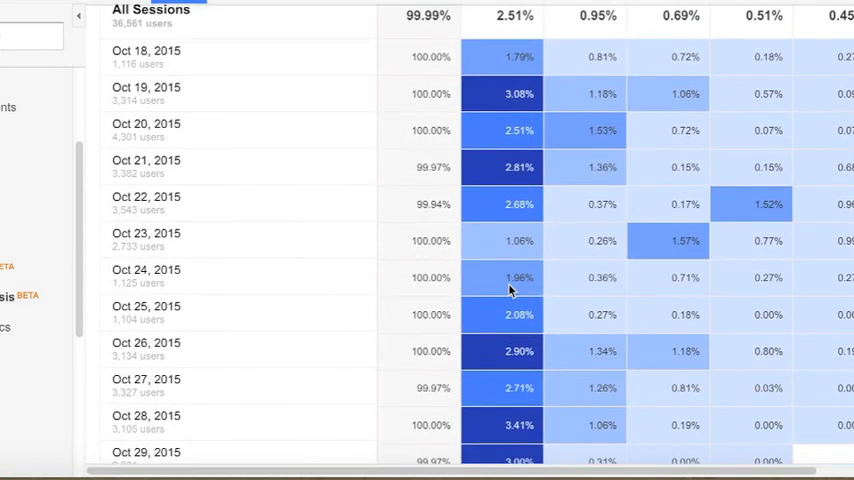
pyautogui.scroll(-3)
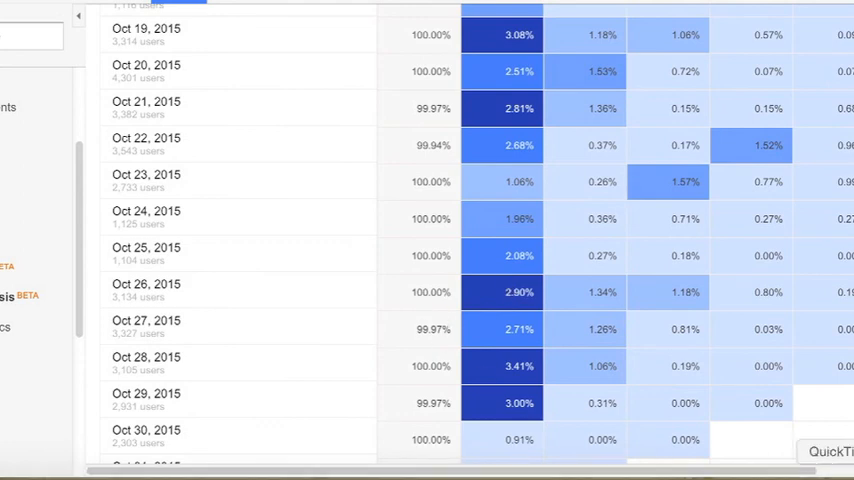
pyautogui.moveTo(656, 392)
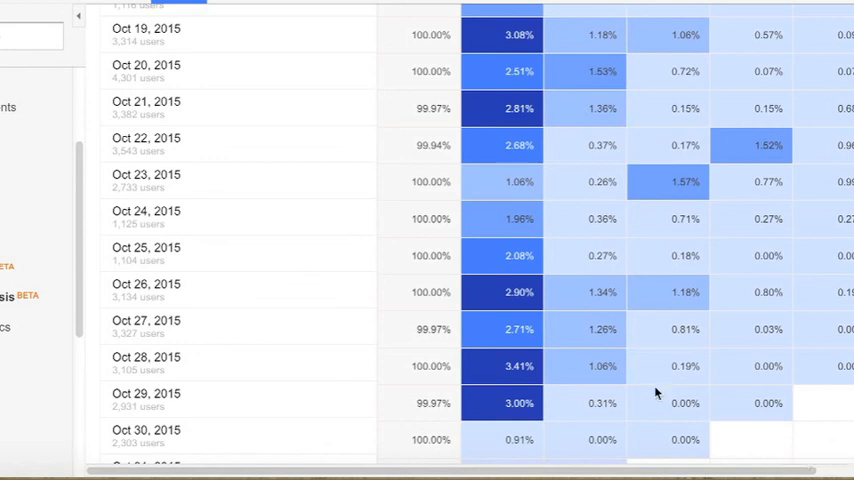